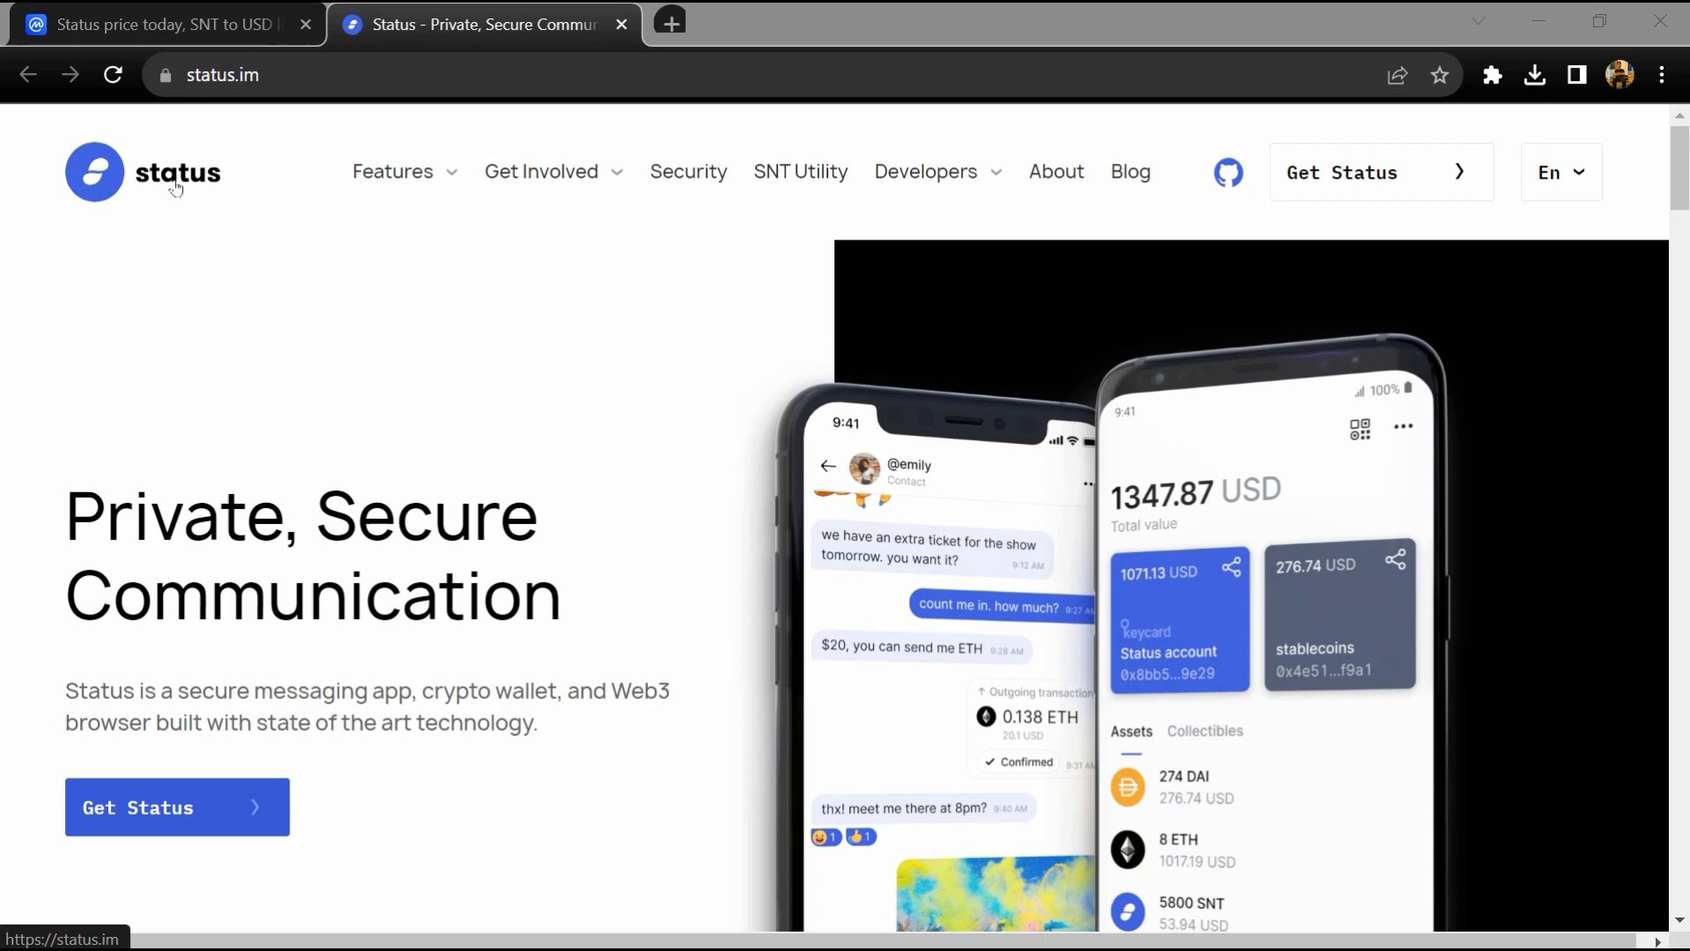
mouse_move(206, 309)
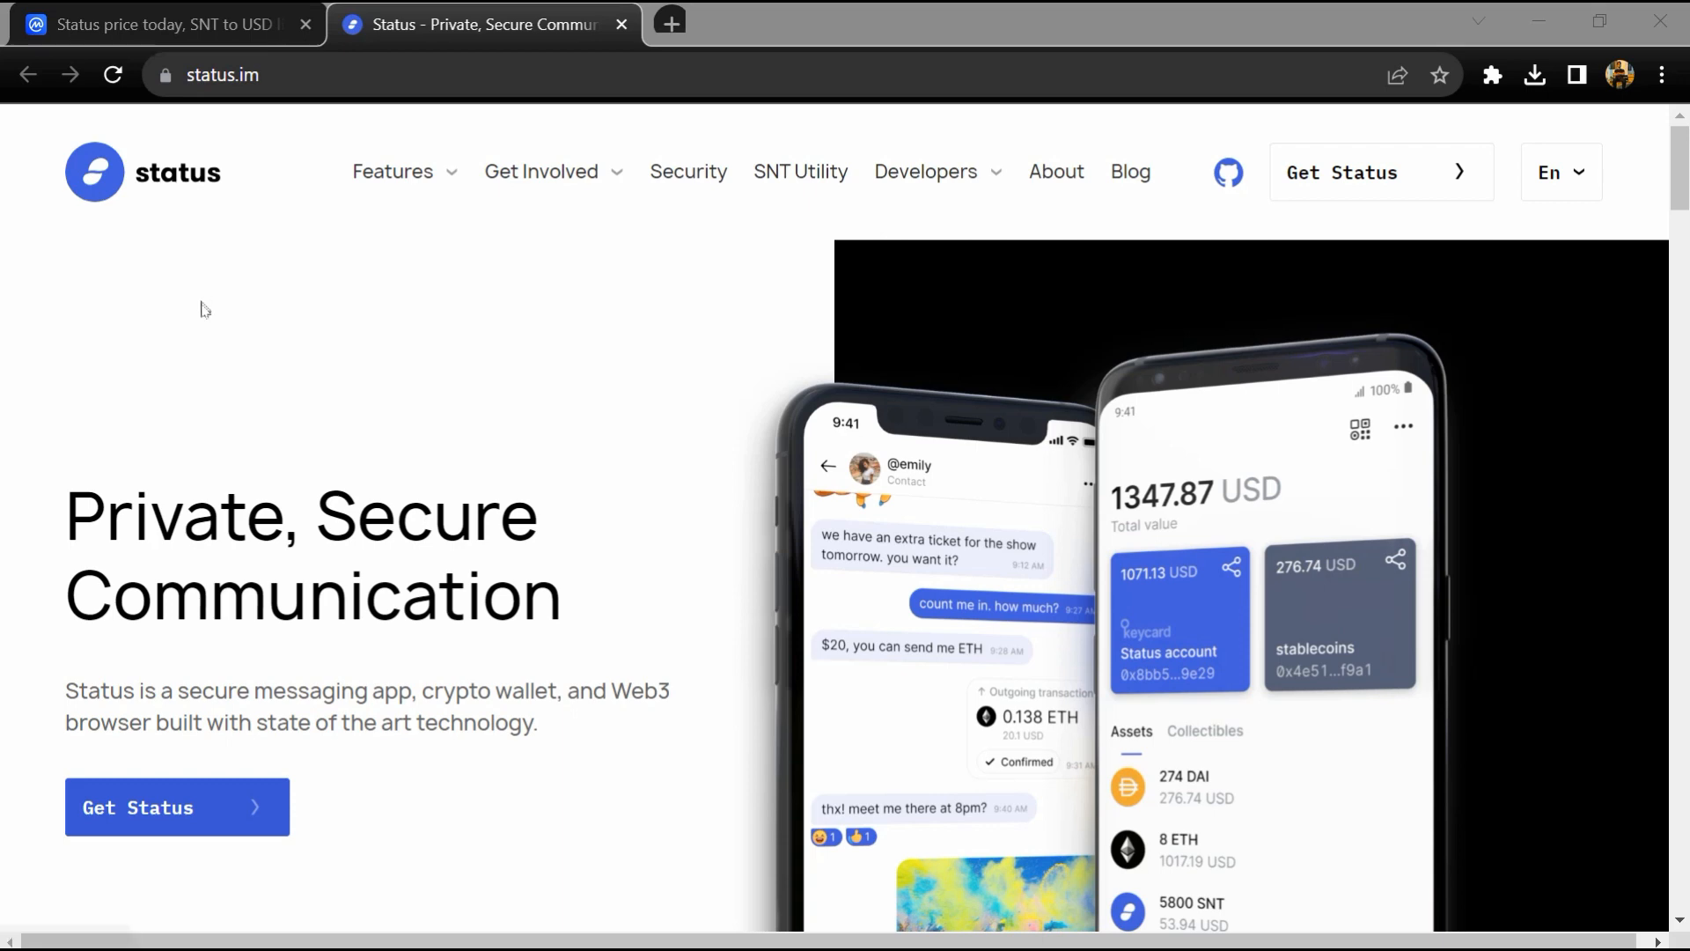
- Scroll through the Status homepage, highlighting the super app description sentence
scroll(down, 3)
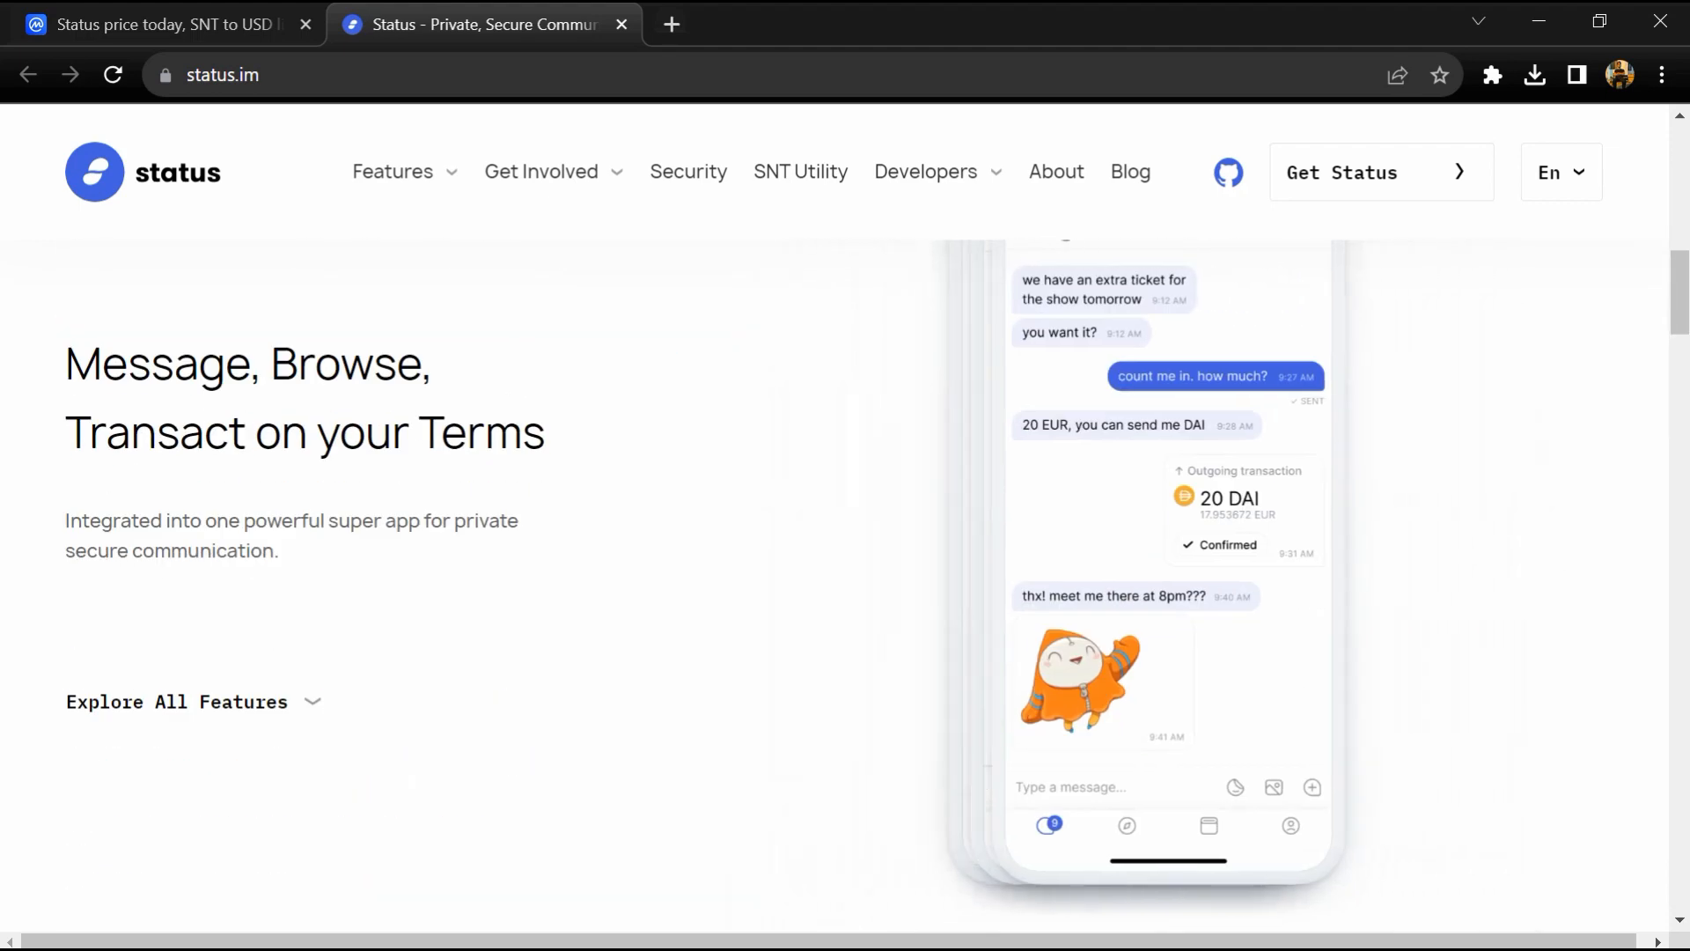
drag(68, 520, 275, 551)
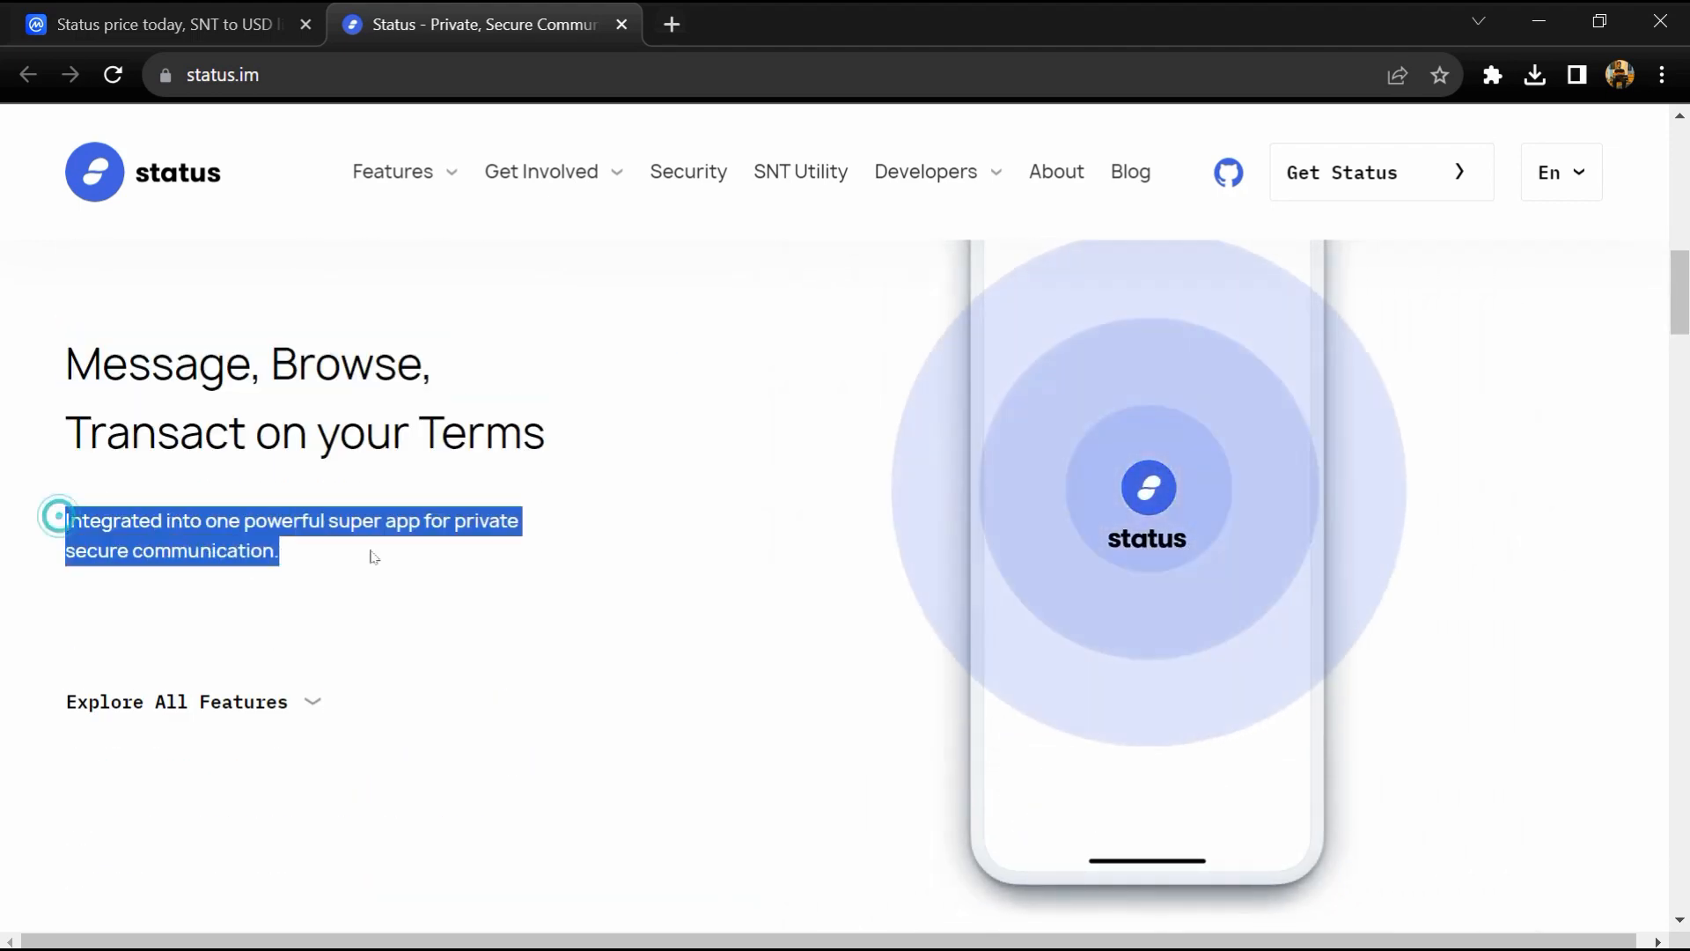
scroll(down, 3)
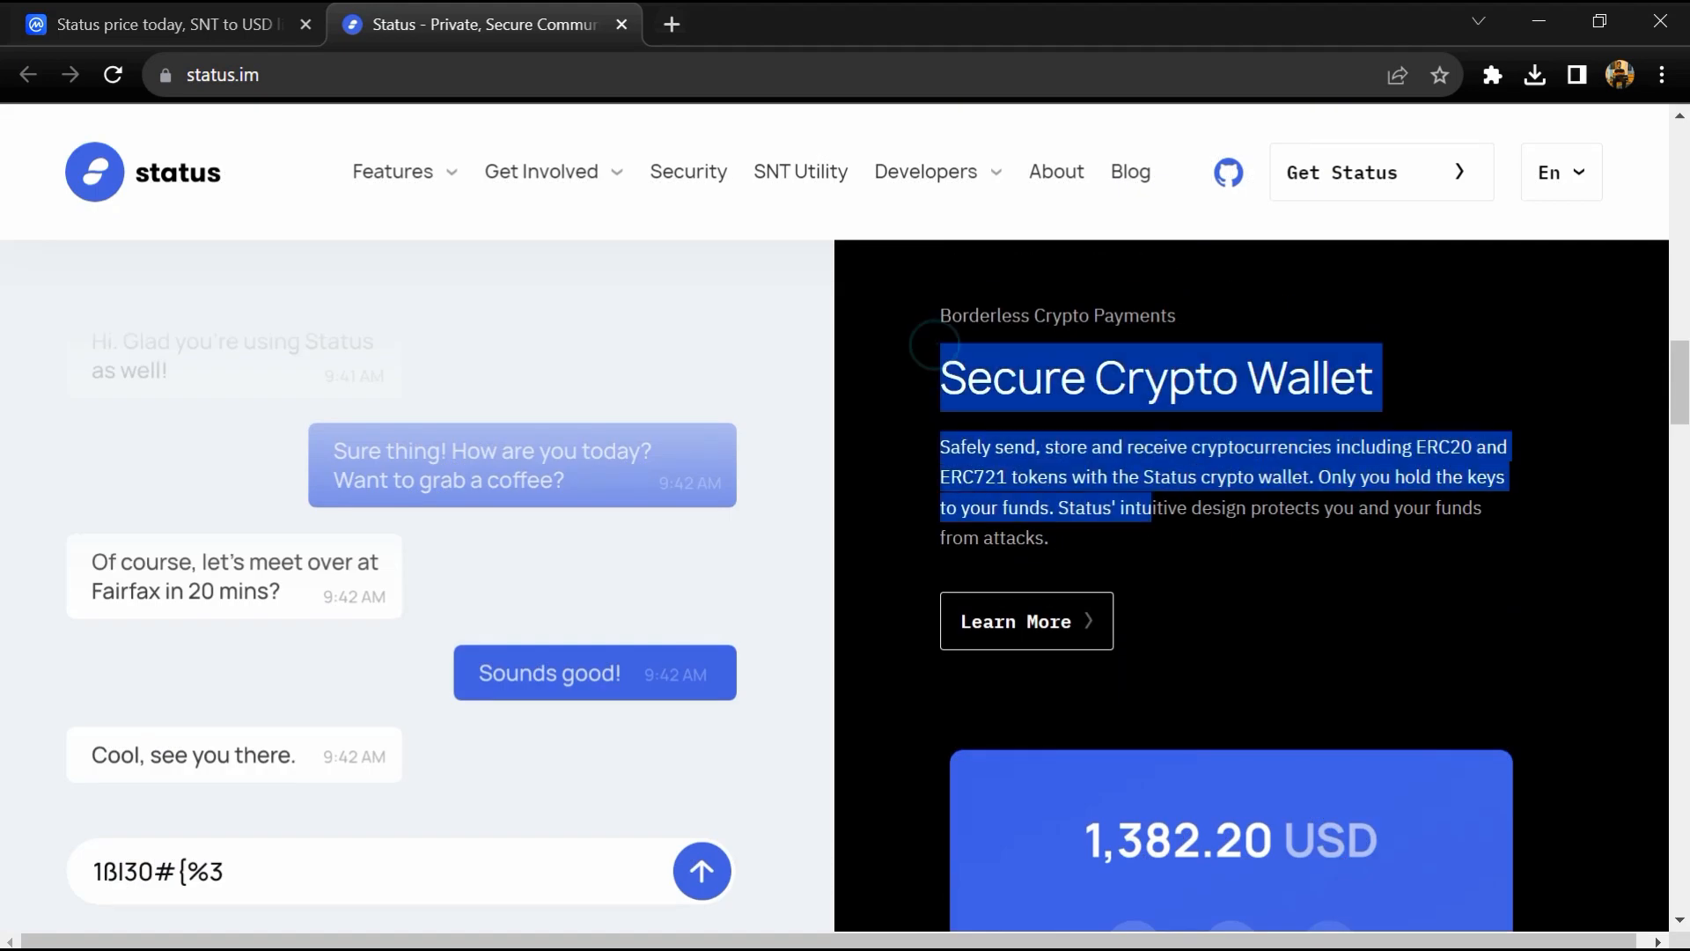
scroll(down, 3)
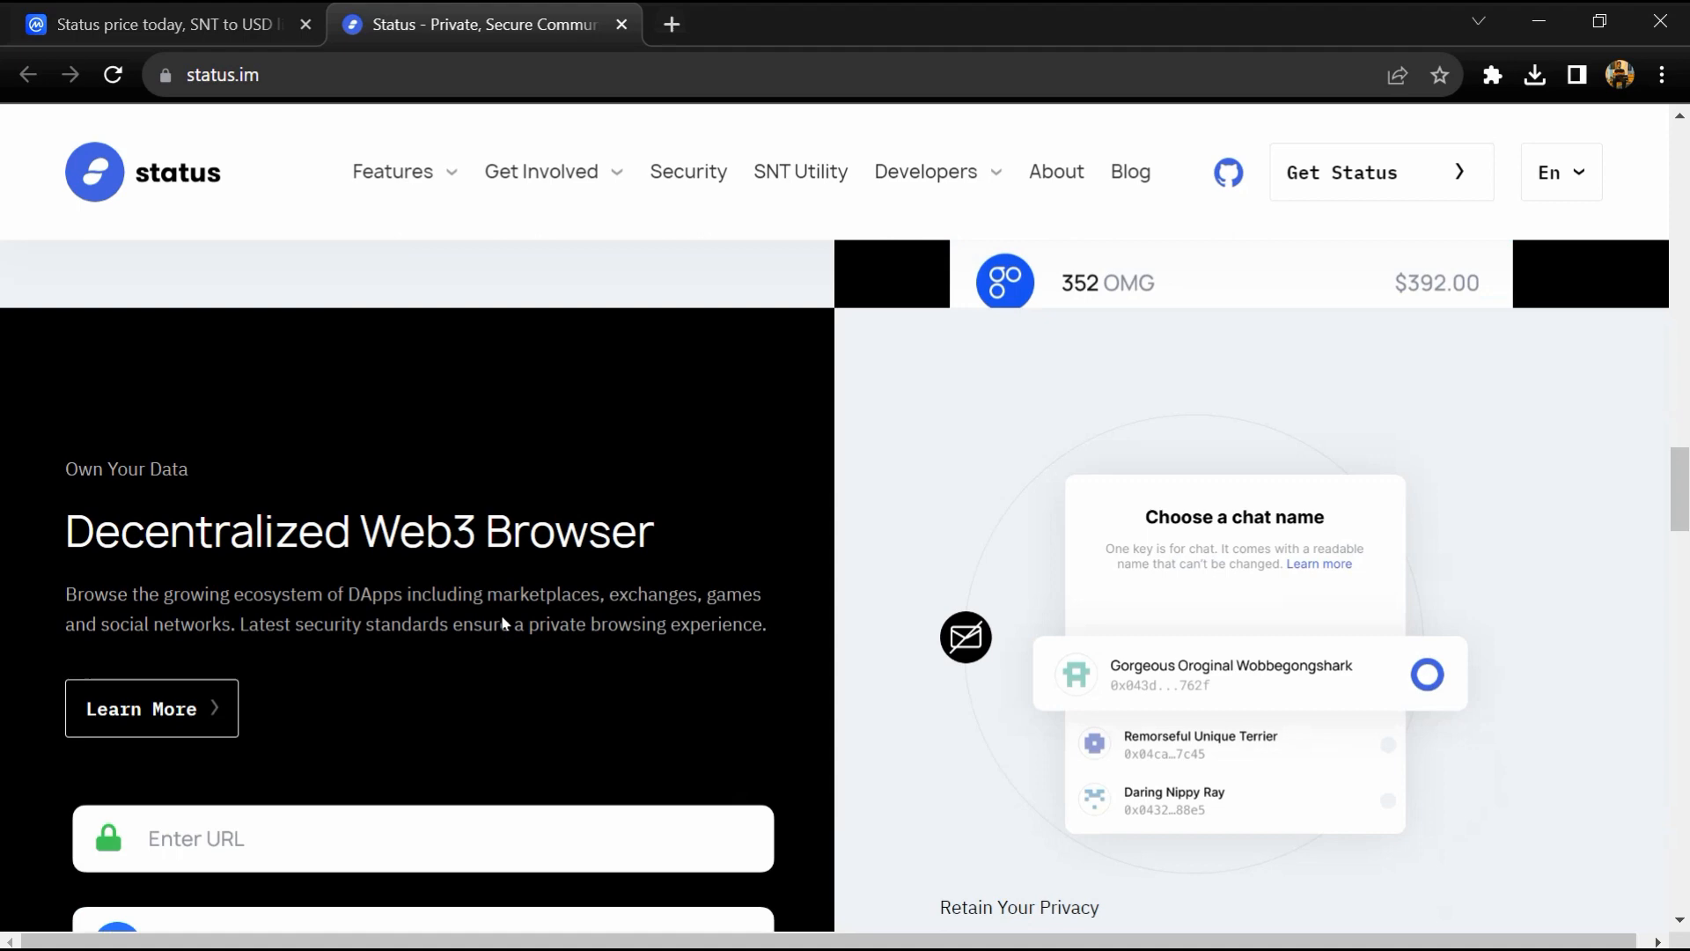
scroll(down, 3)
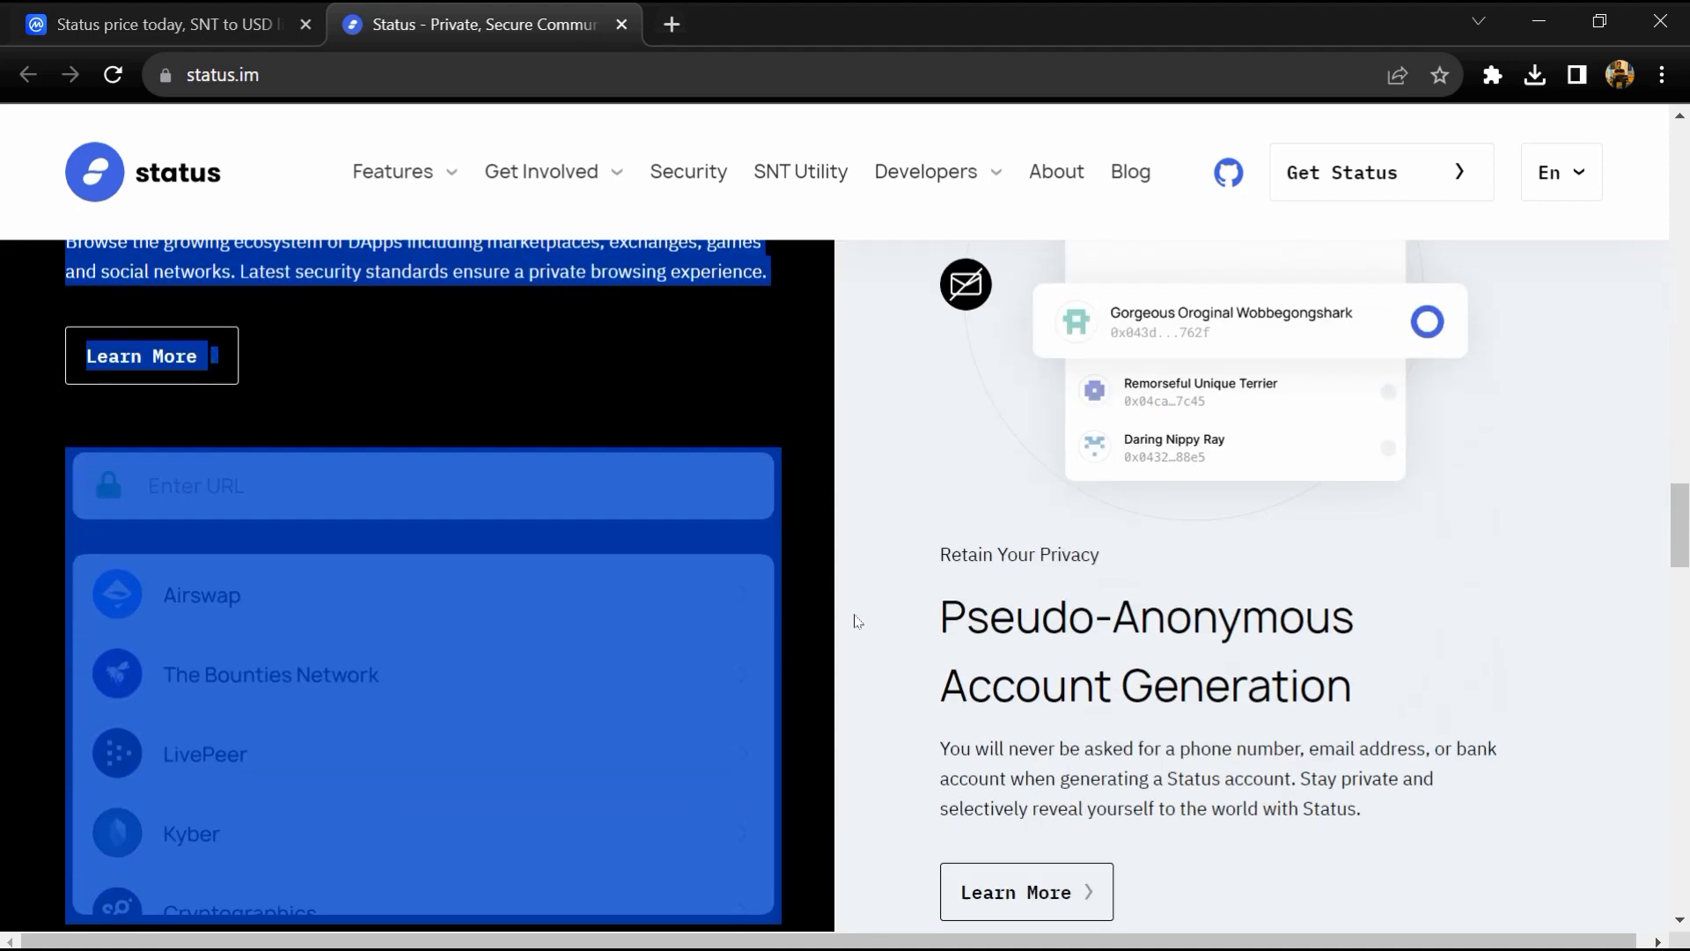
scroll(up, 3)
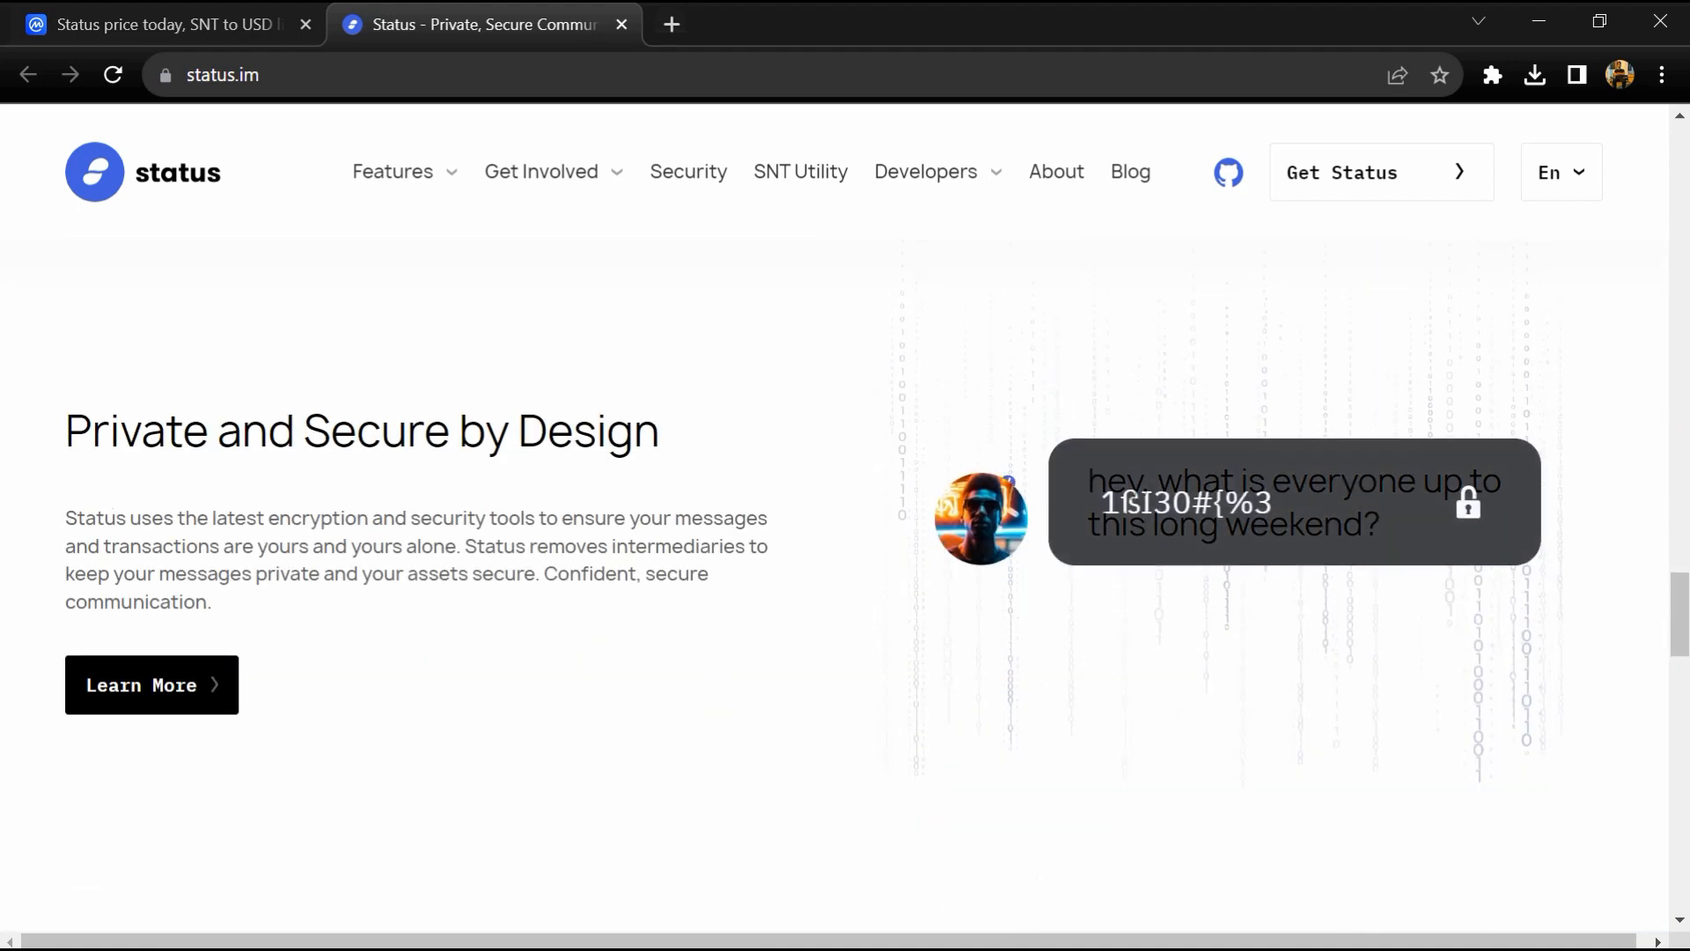
scroll(down, 3)
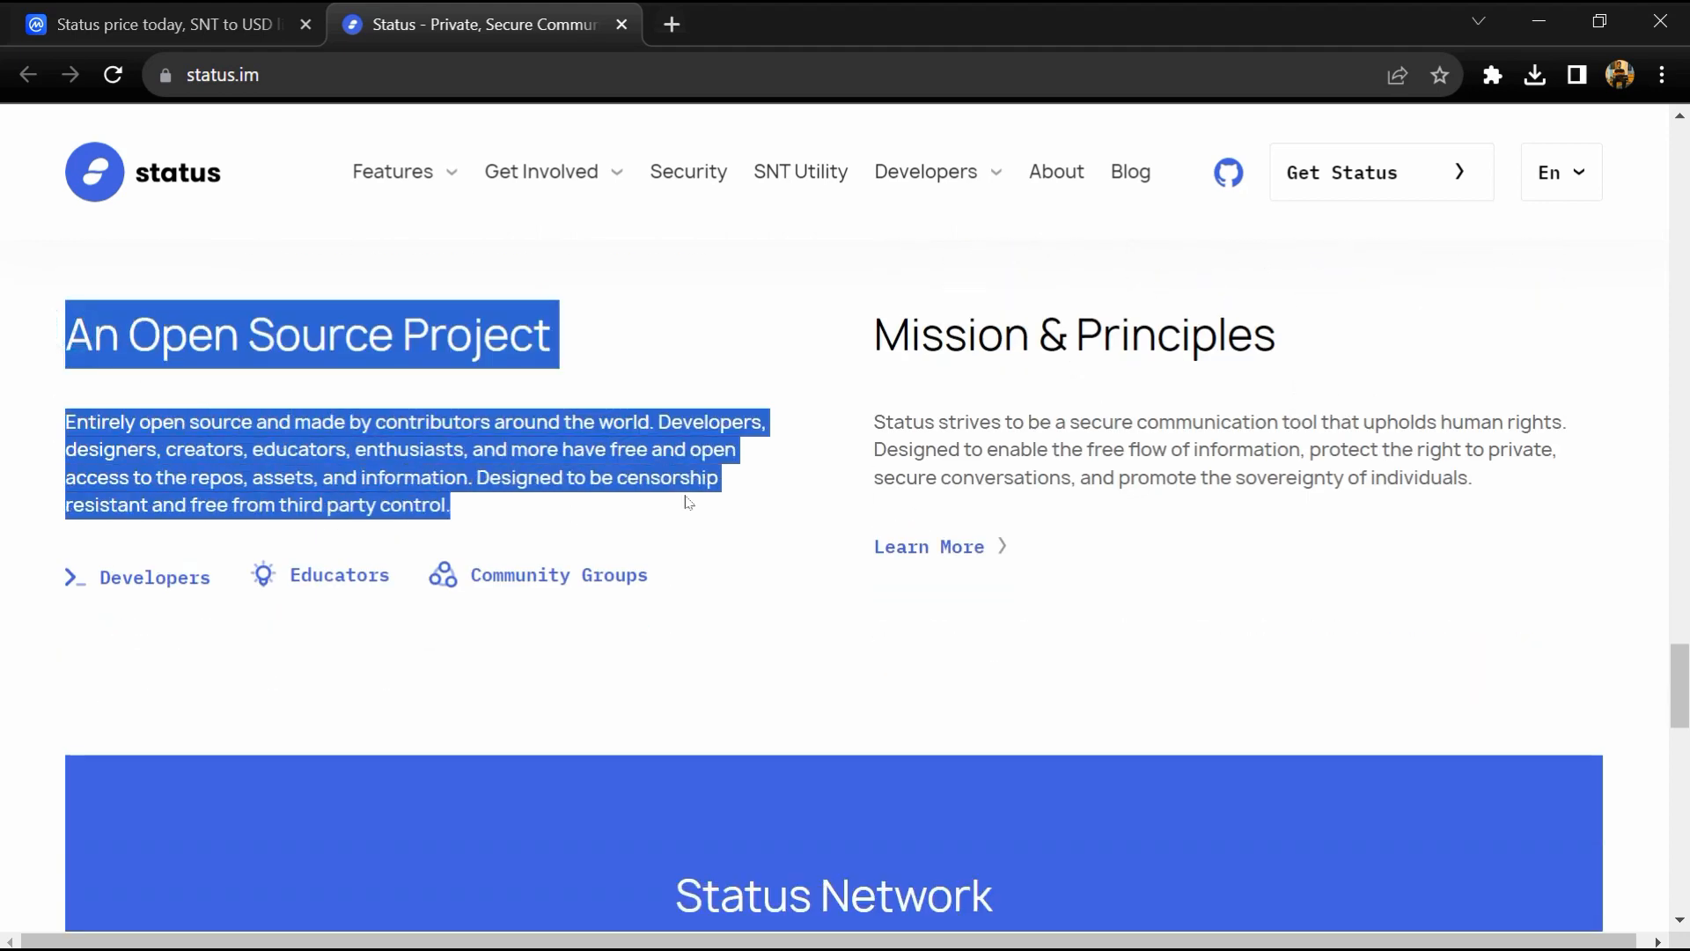
- Clear the open source paragraph highlight and return to the top of the homepage
click(1165, 485)
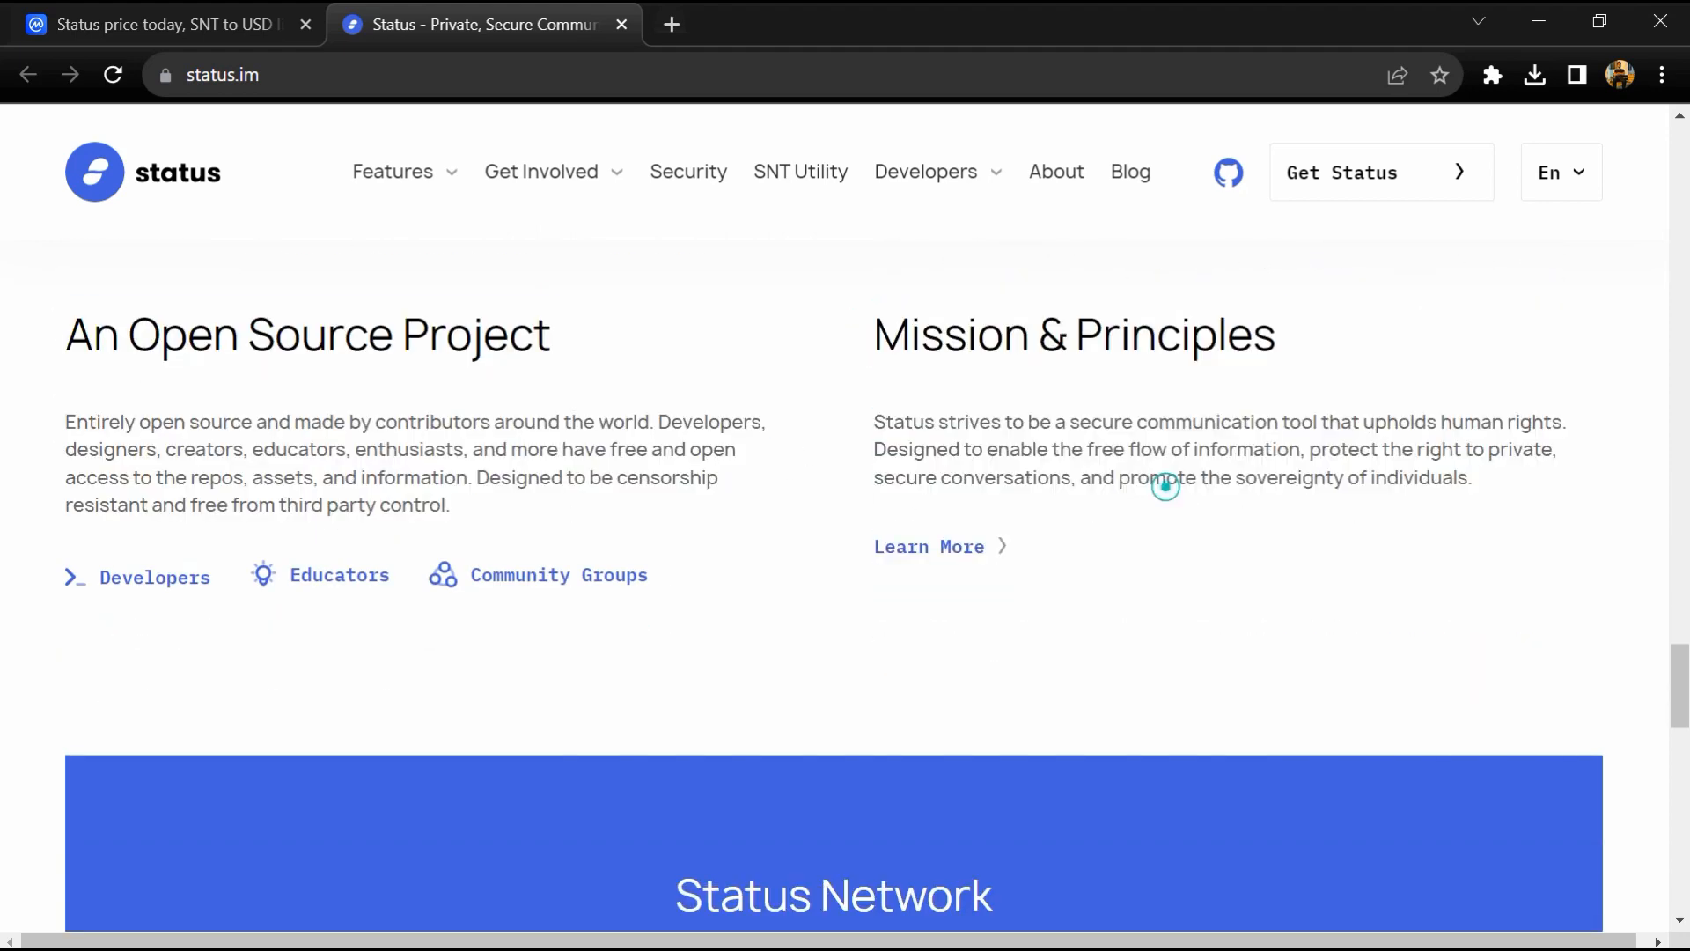
scroll(down, 3)
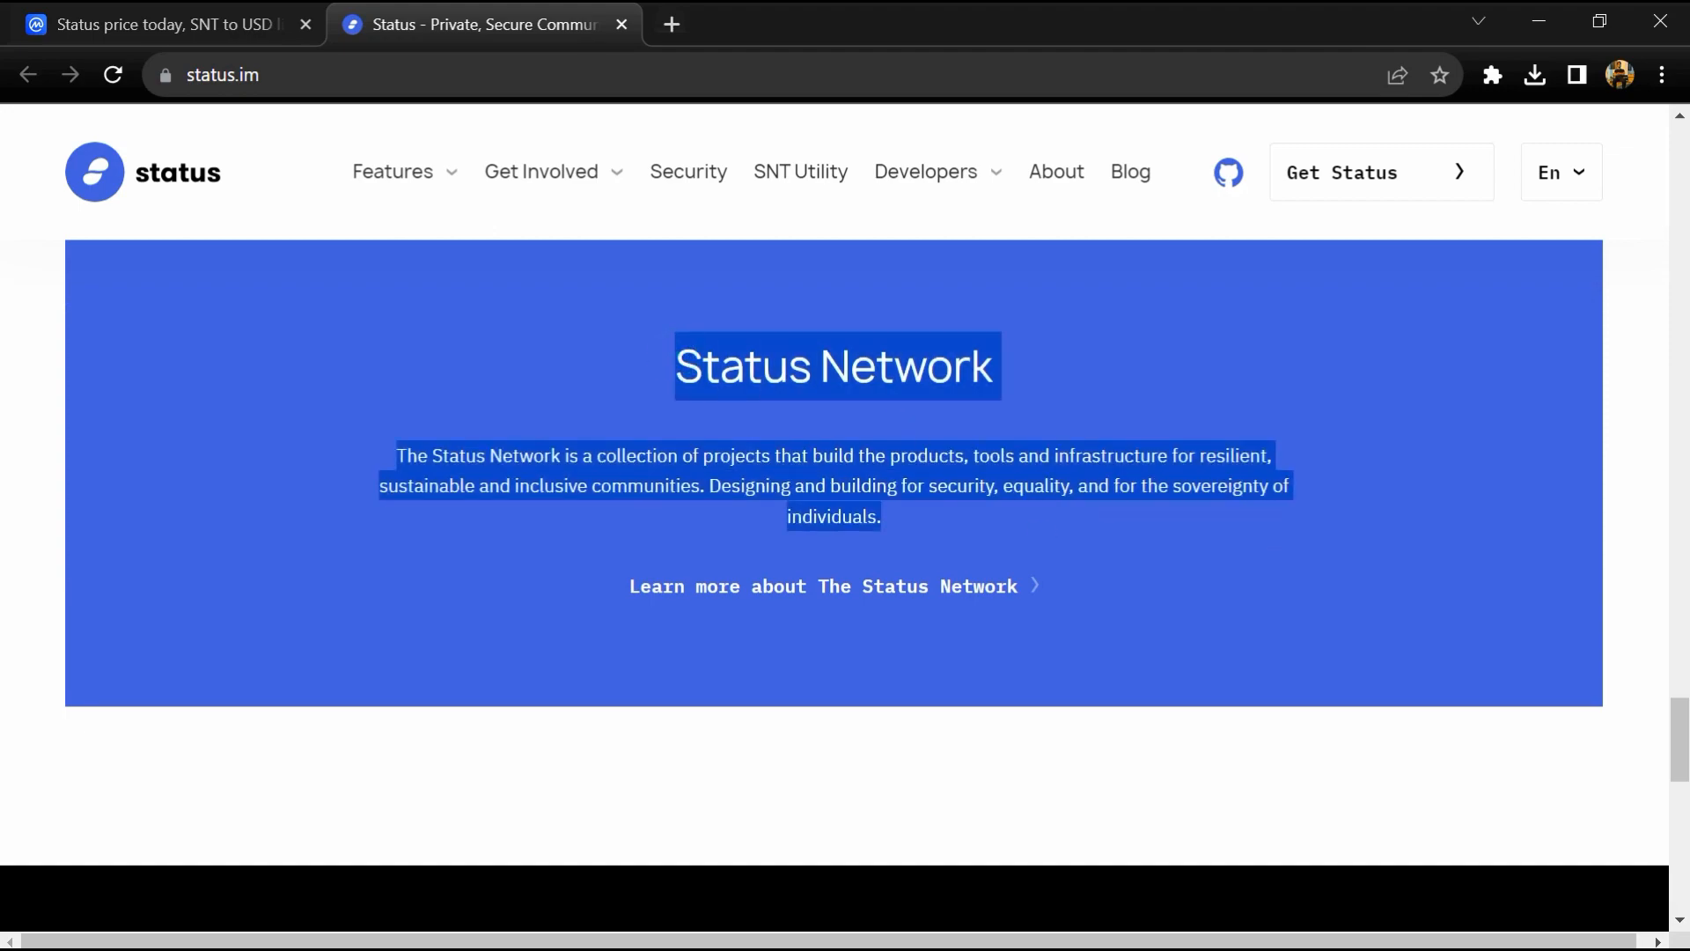
scroll(down, 3)
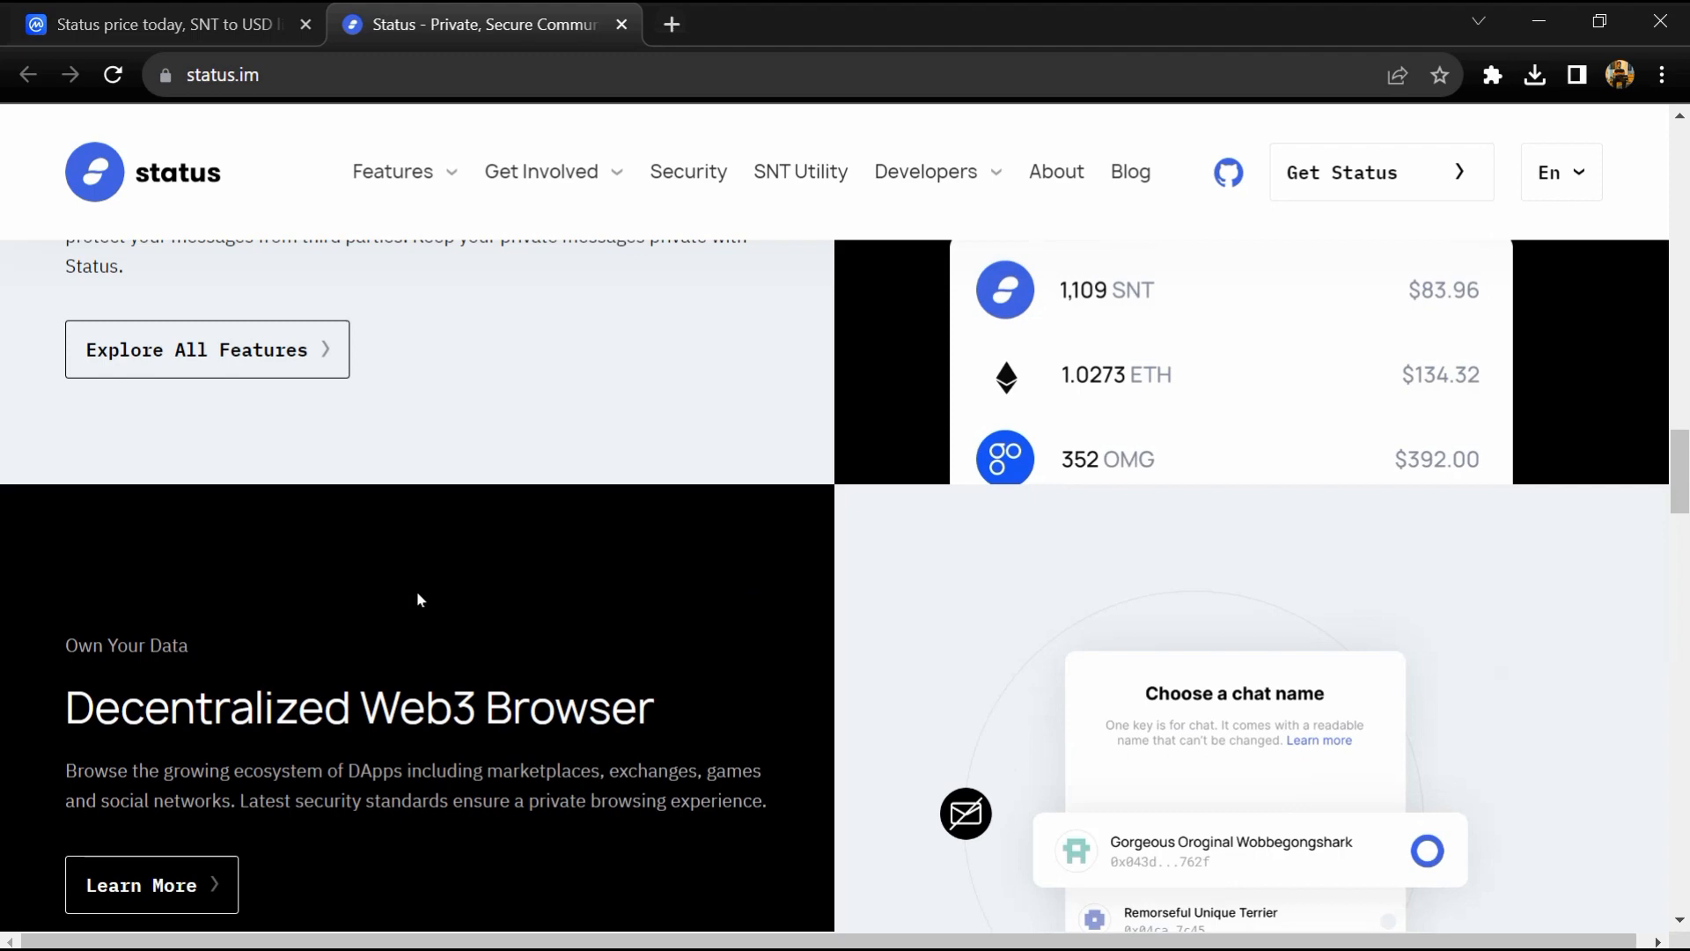
click(393, 172)
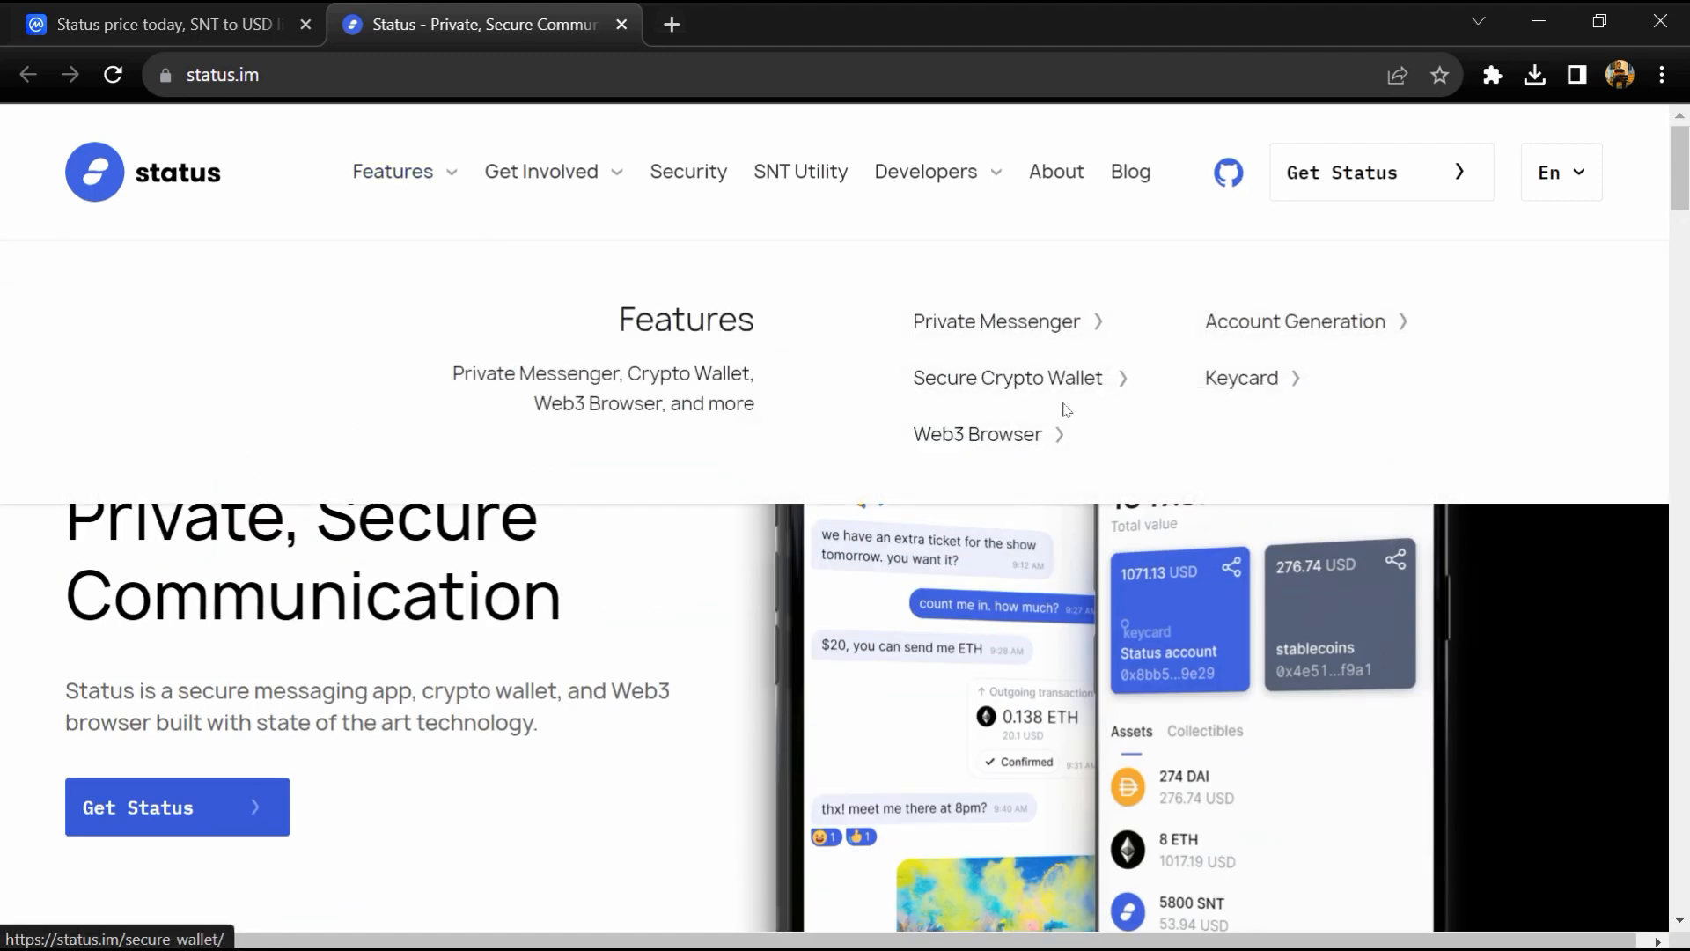
mouse_move(1266, 330)
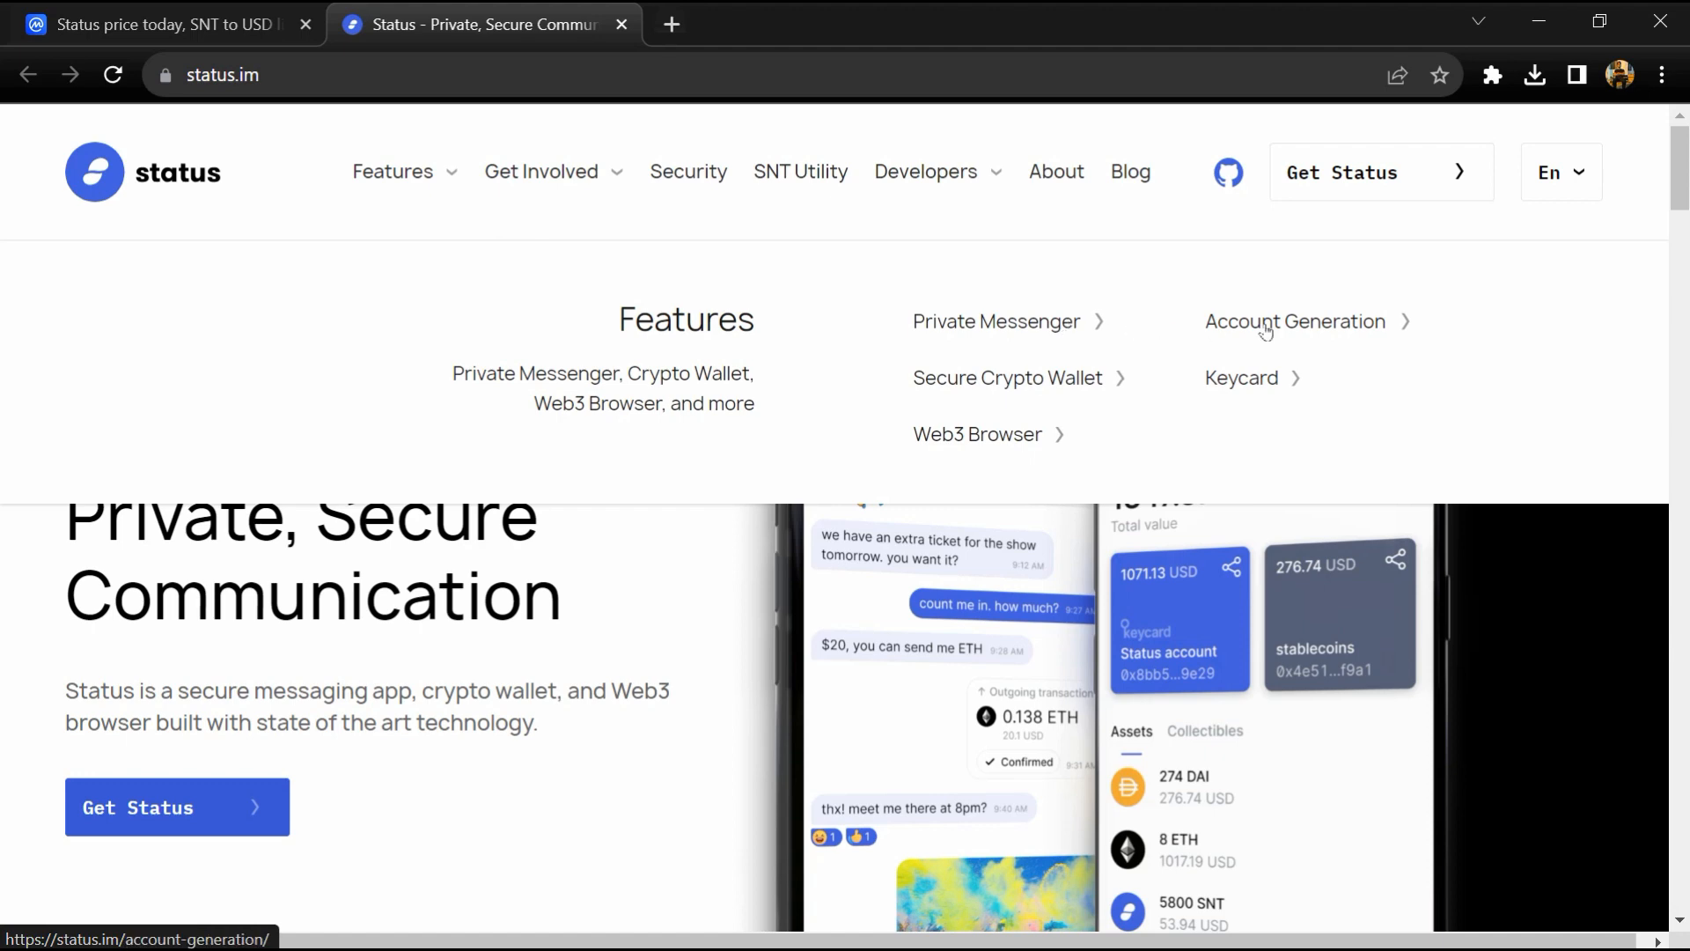
mouse_move(542, 171)
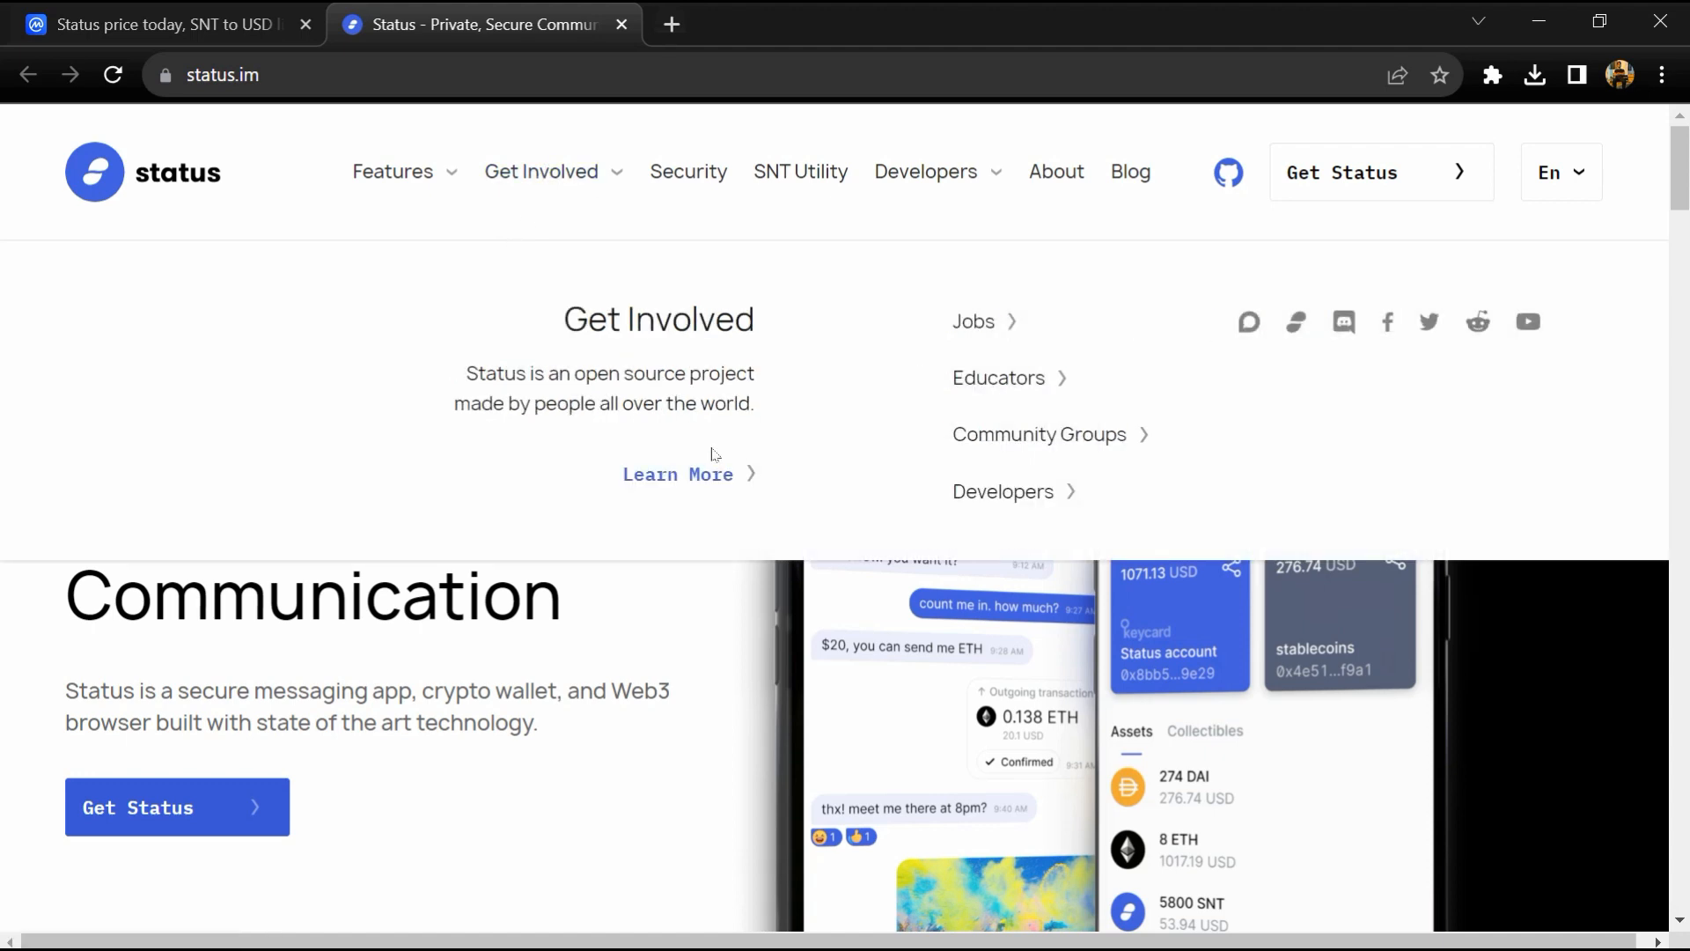
mouse_move(1003, 491)
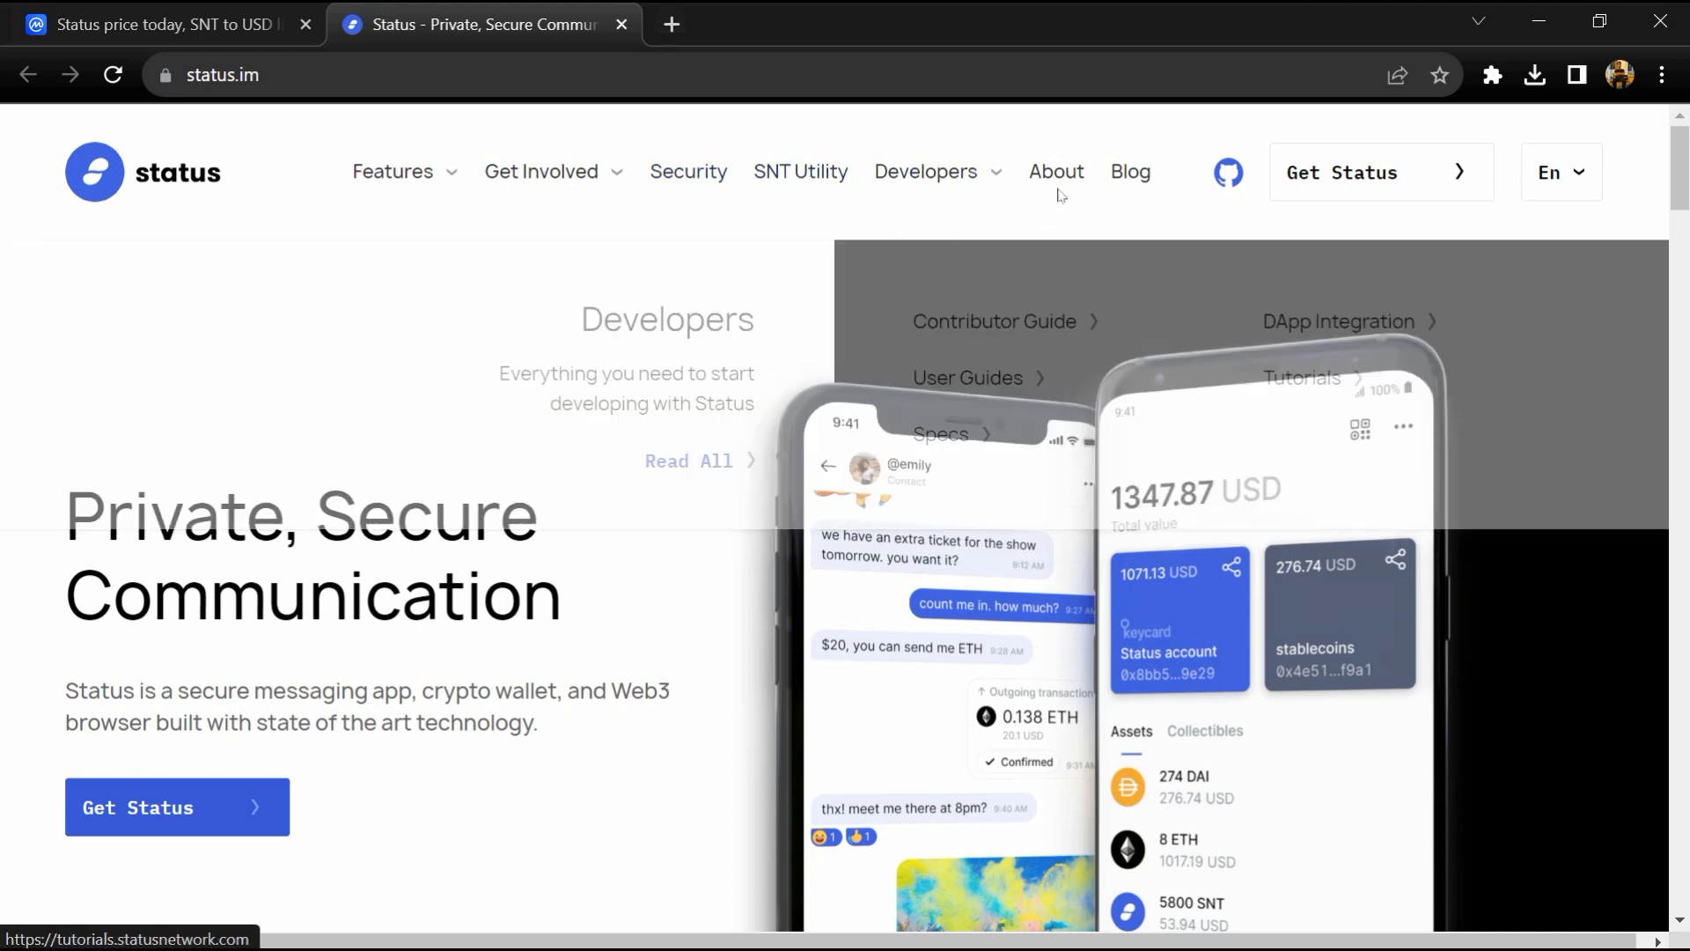
click(162, 24)
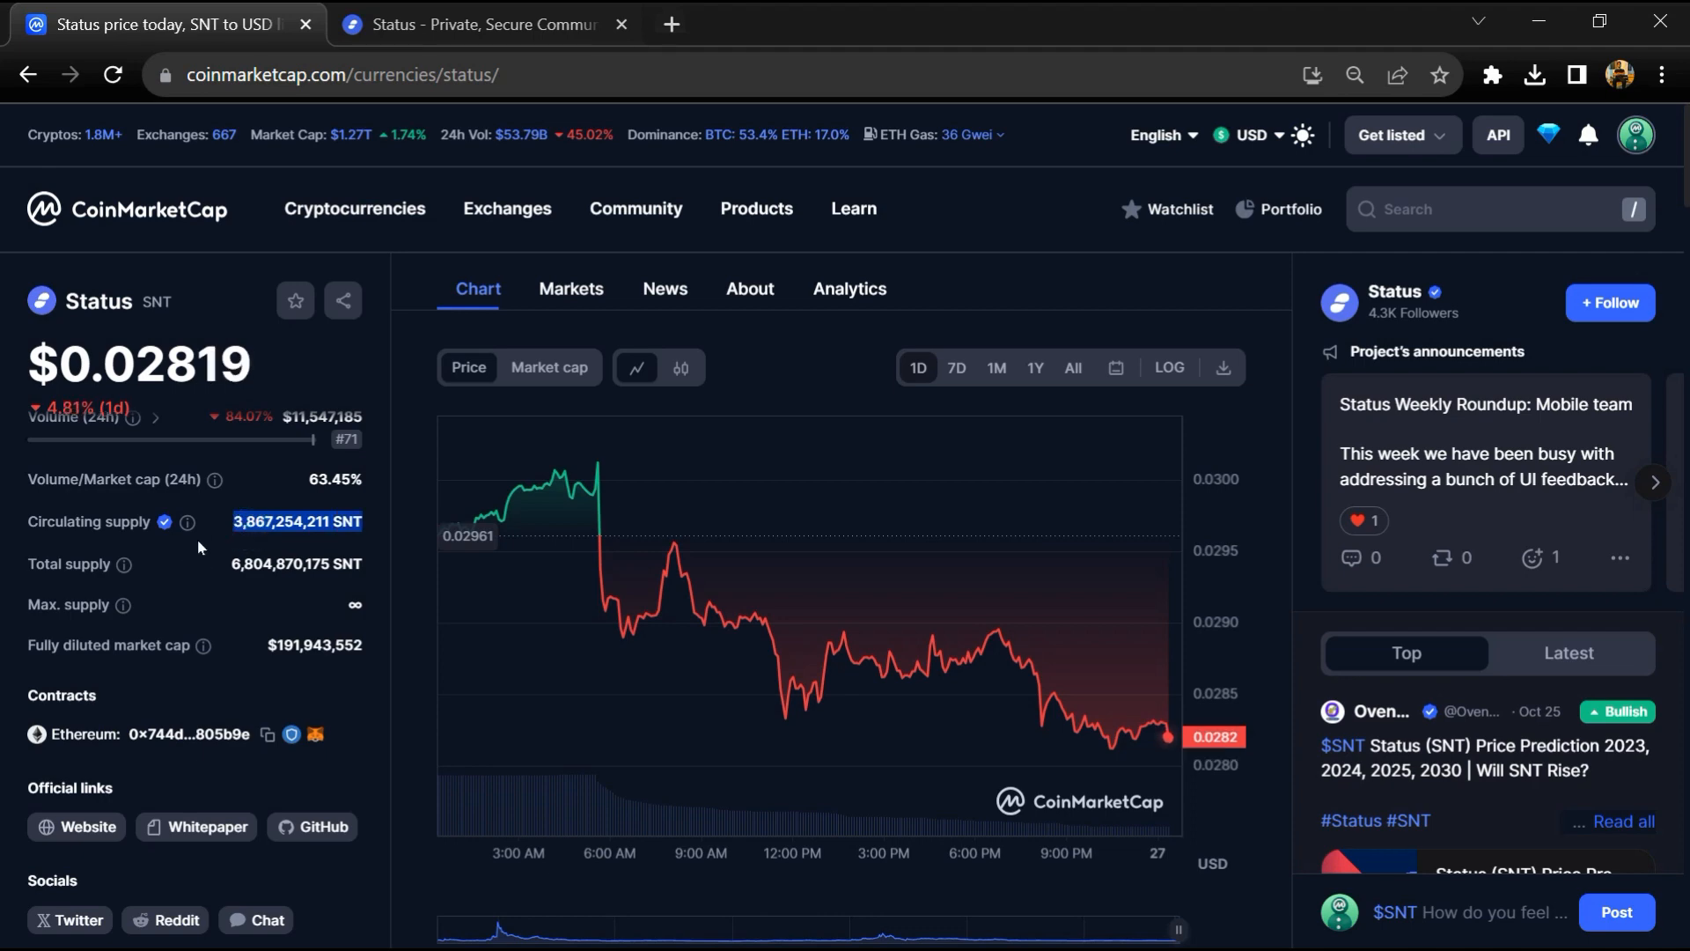
- Highlight SNT's 3,867,254,211 circulating supply figure on CoinMarketCap's Status page
click(570, 288)
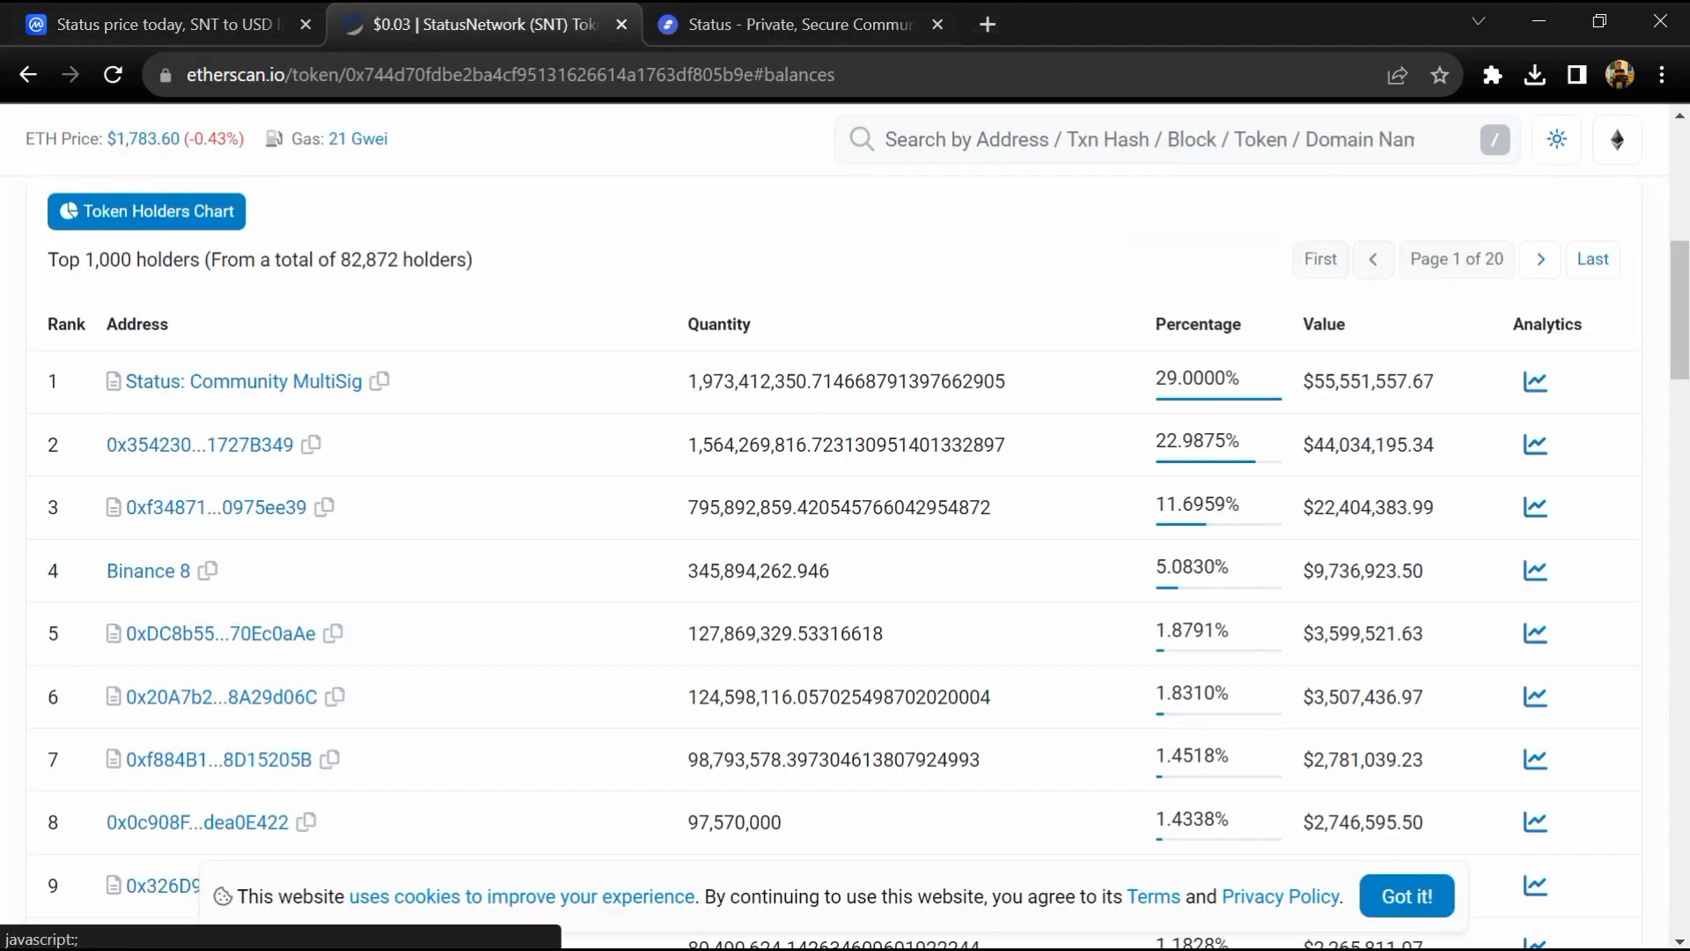
mouse_move(148, 571)
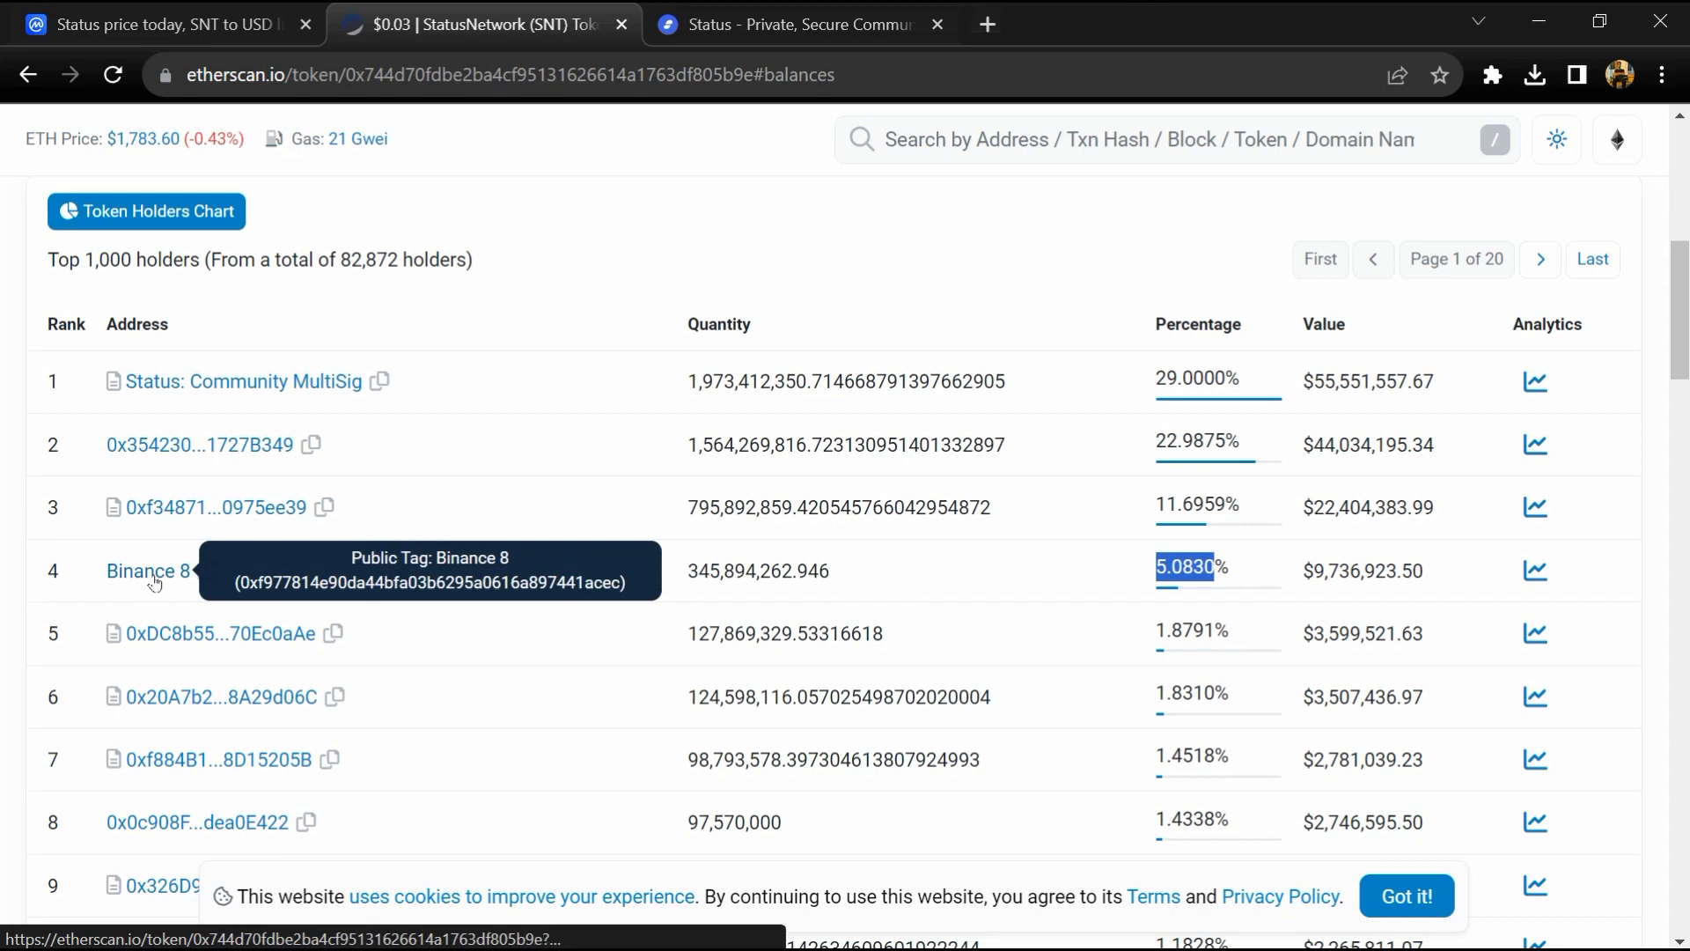
- Scroll the SNT Holders table past rank 35, covering Gate.io and Coinbase, then back up
scroll(down, 3)
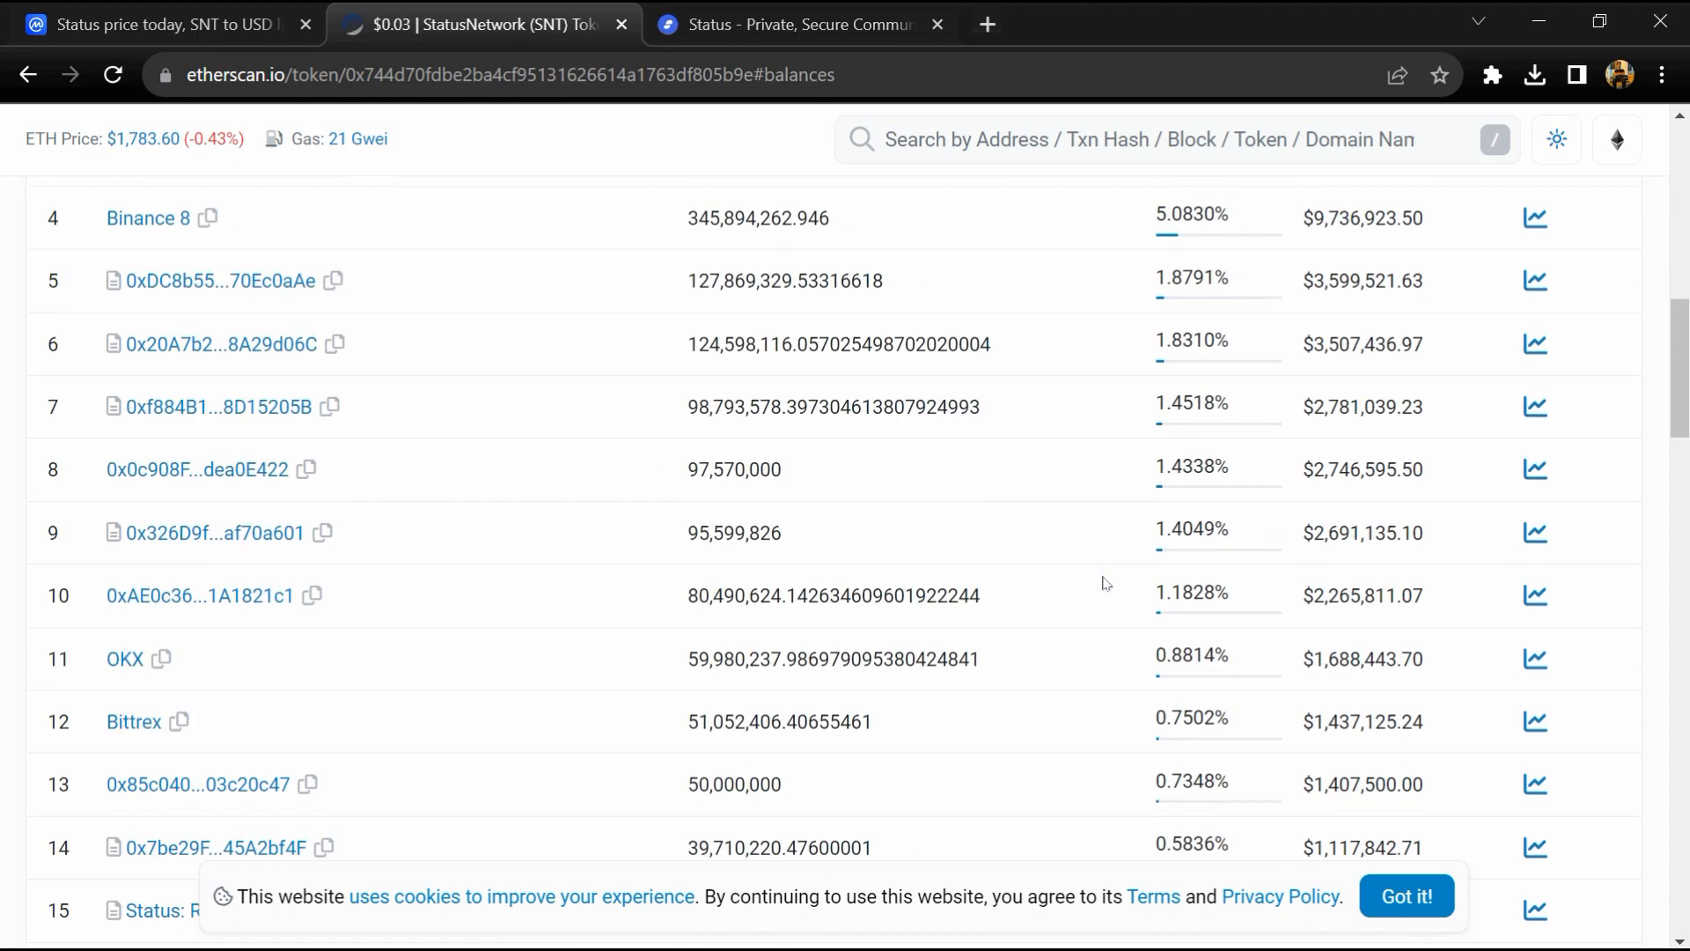
scroll(down, 3)
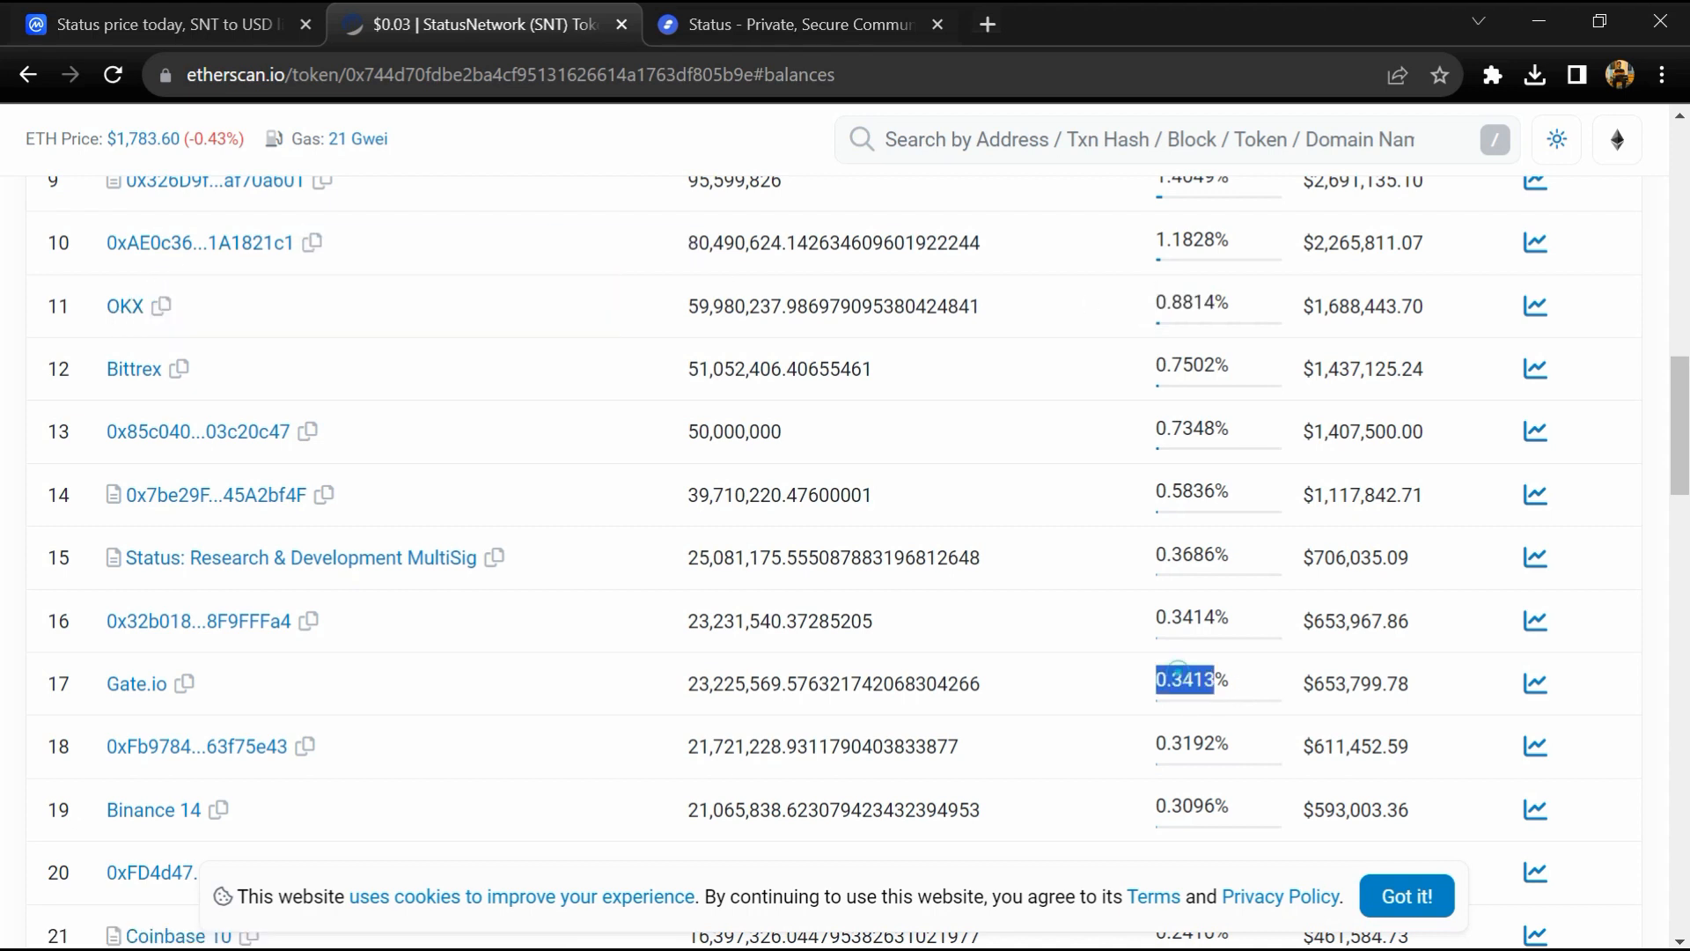
mouse_move(134, 683)
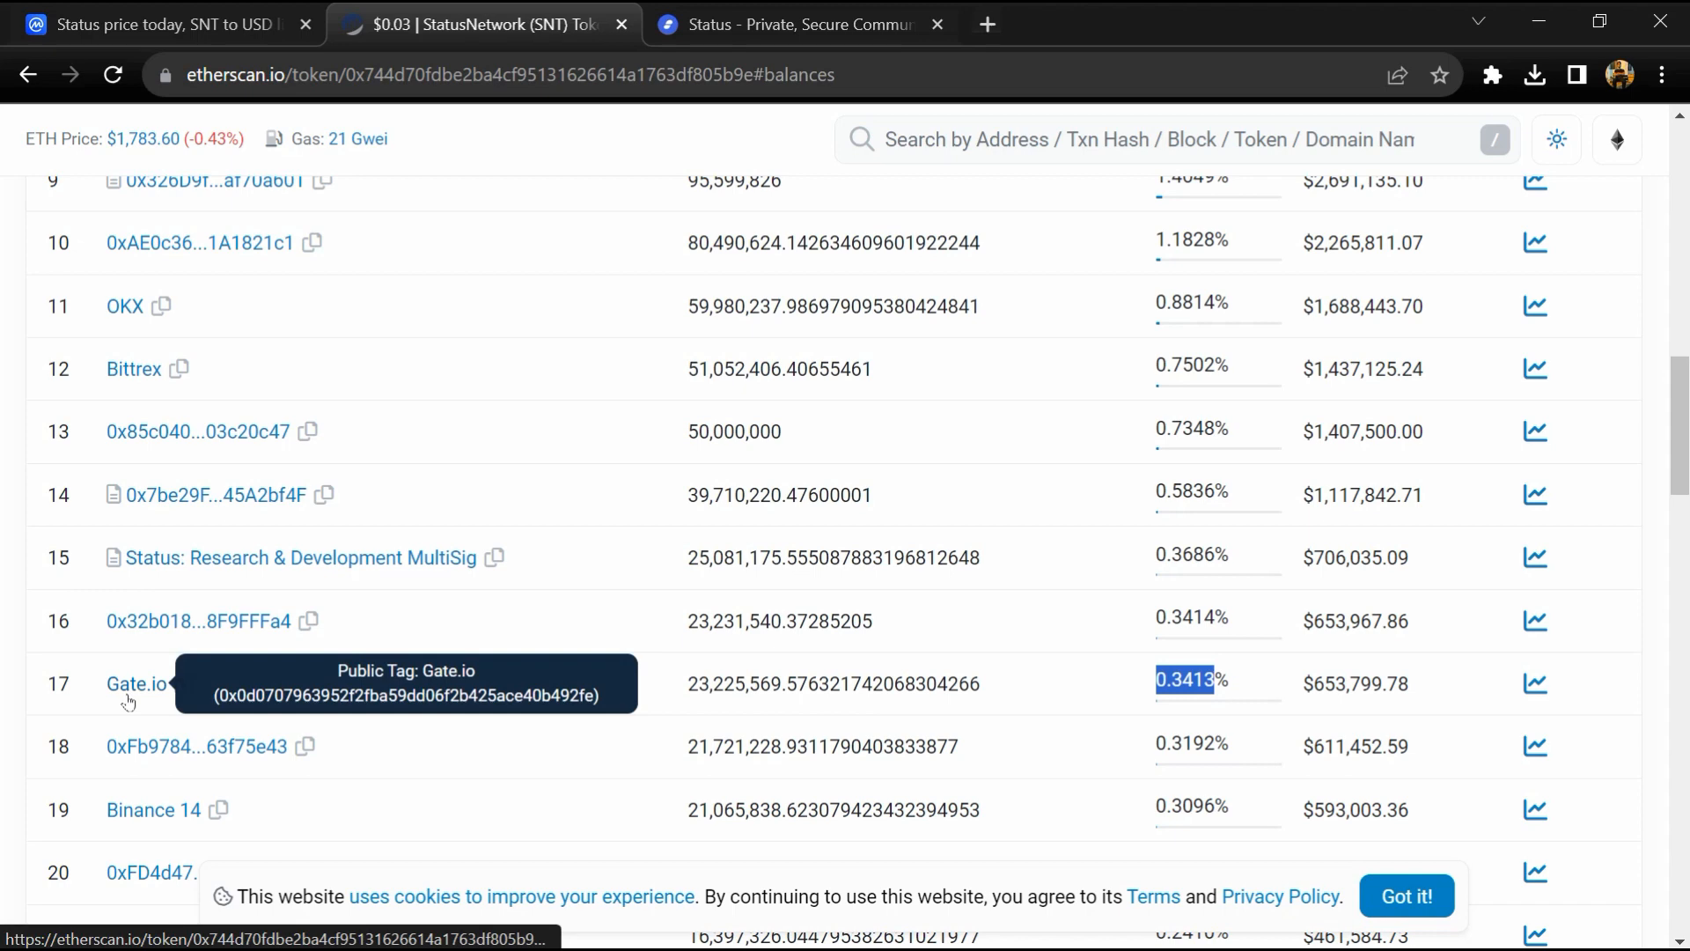
mouse_move(1013, 673)
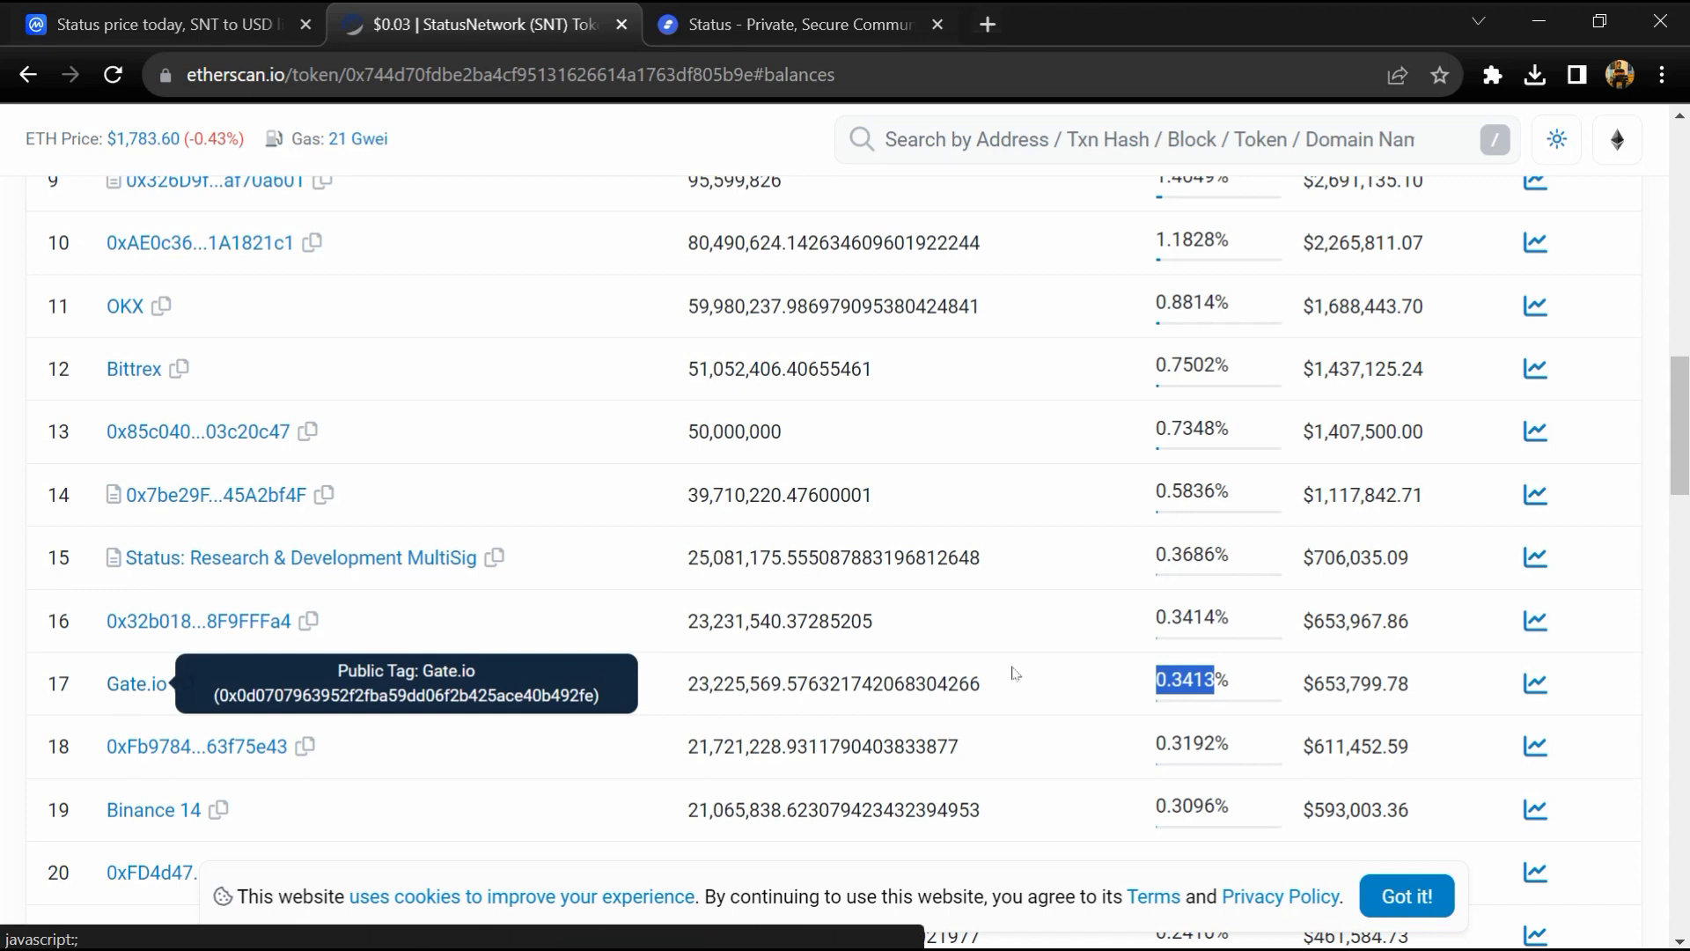
scroll(down, 3)
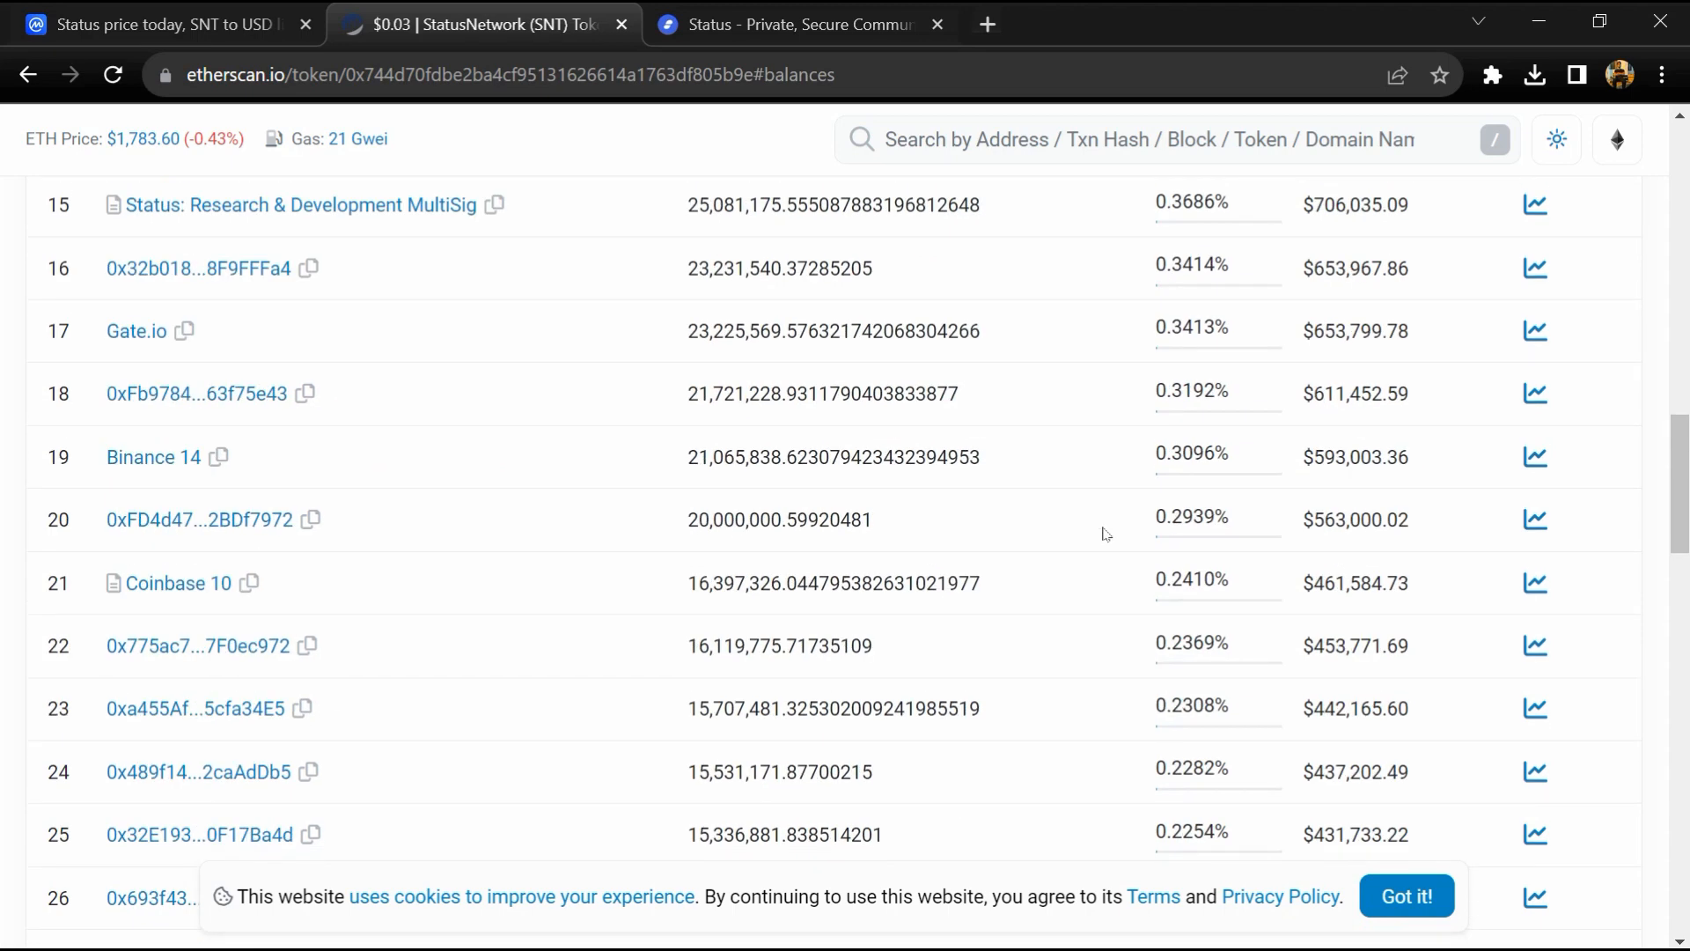
mouse_move(157, 583)
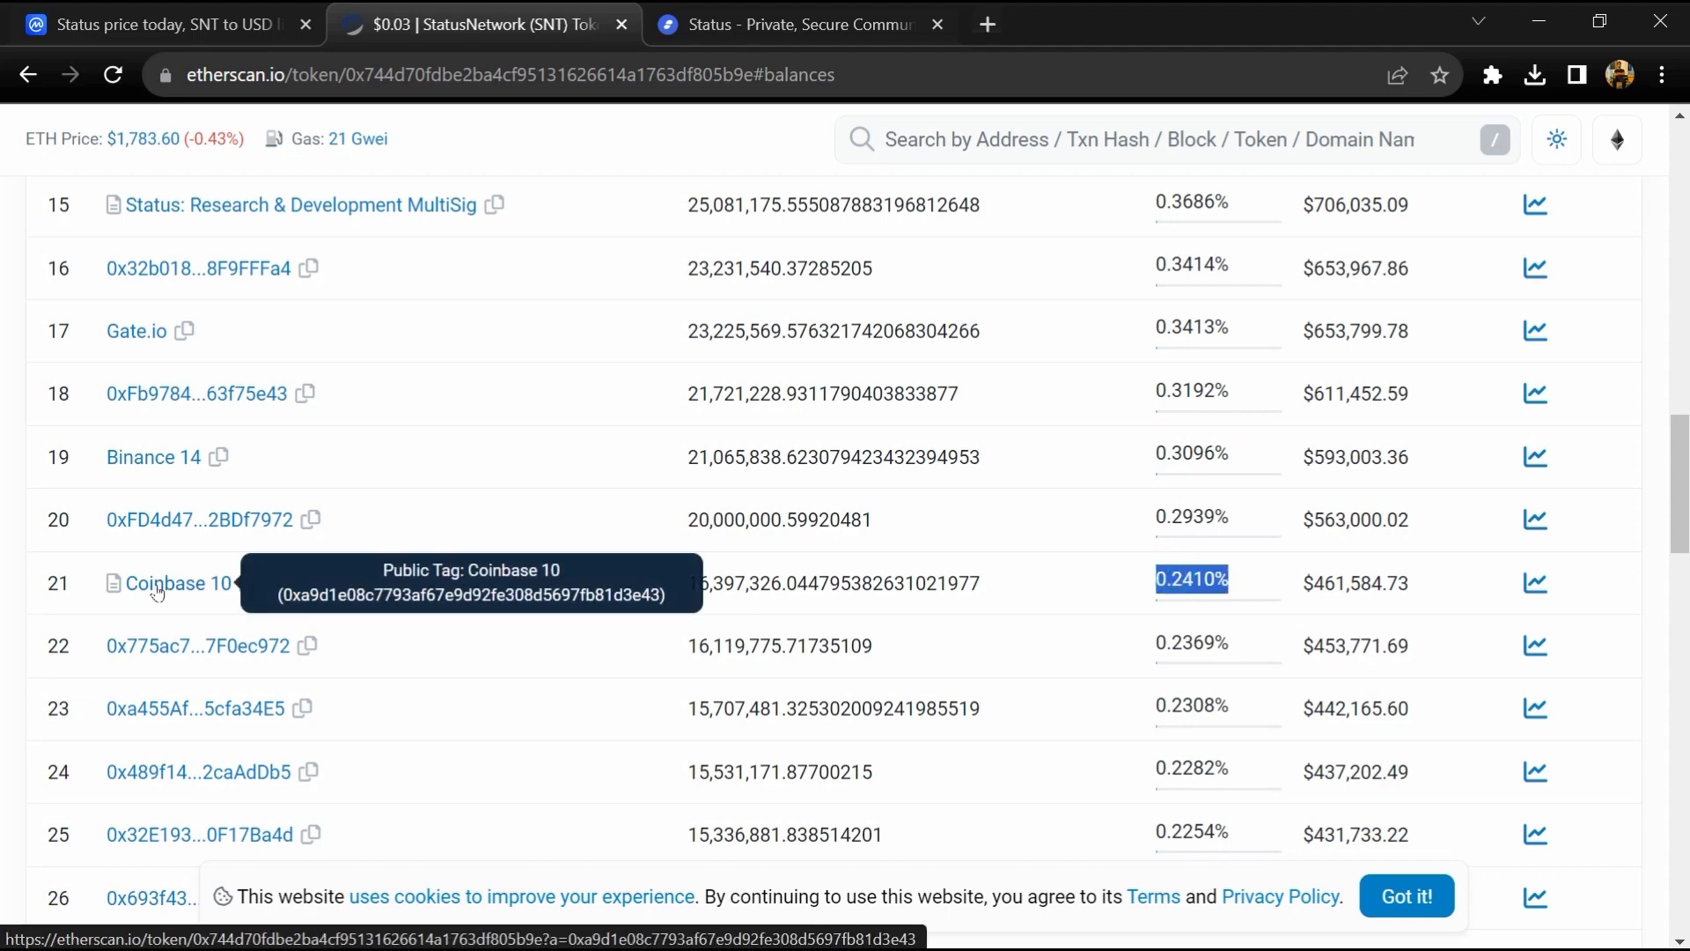
scroll(down, 3)
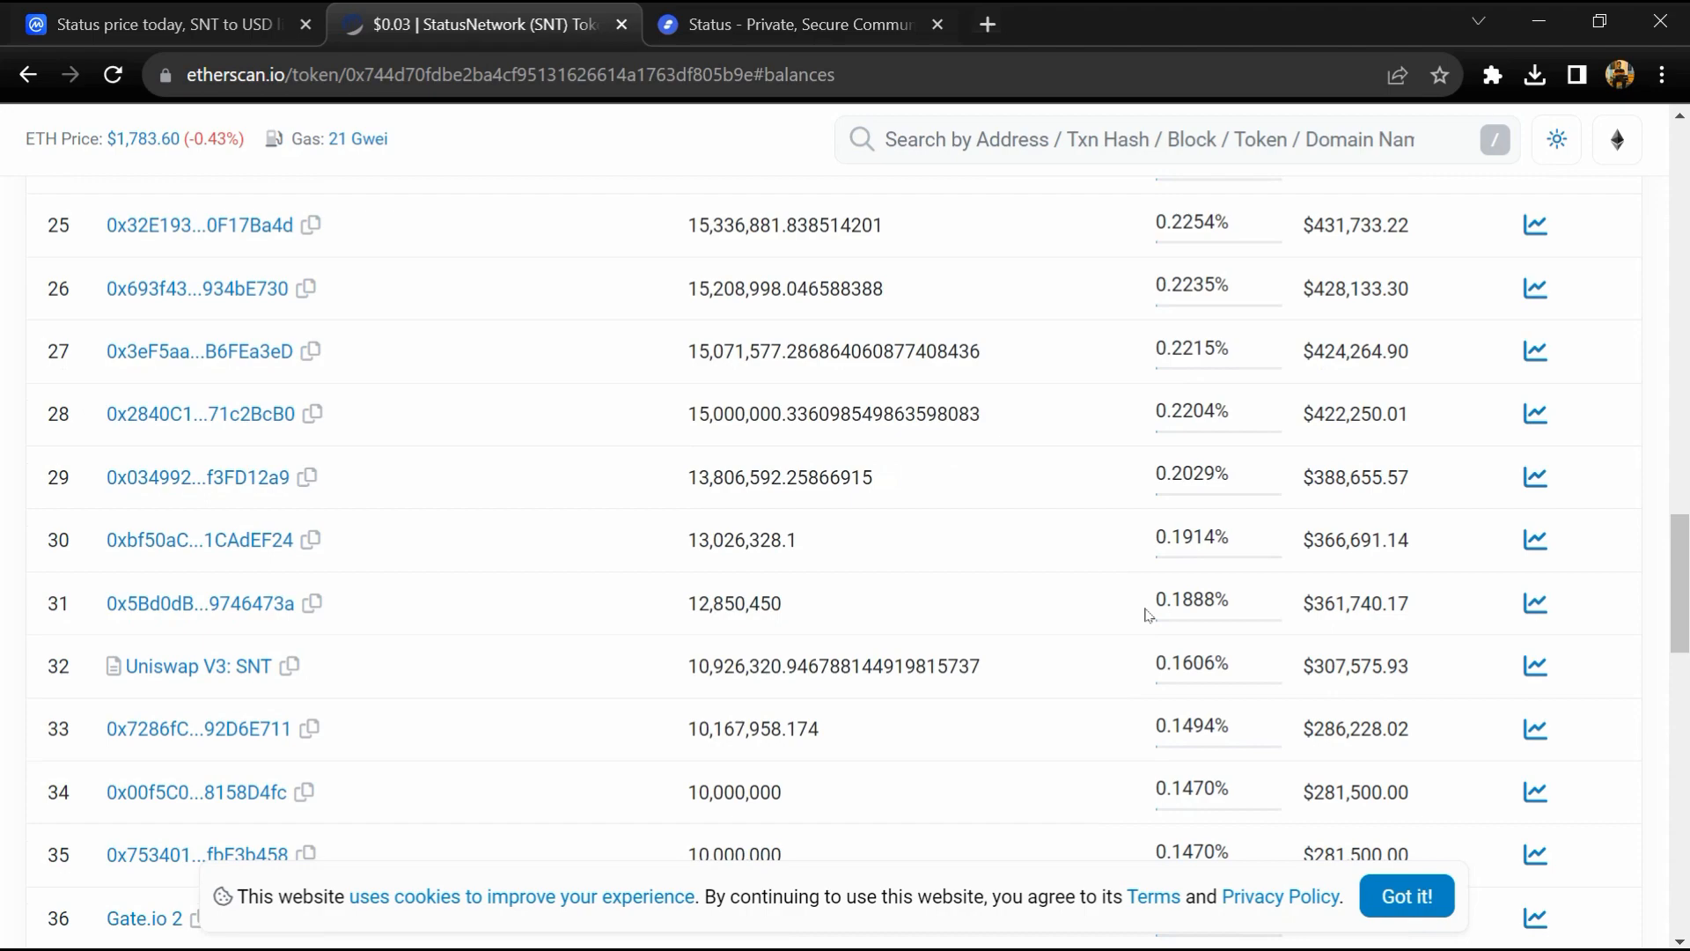
click(1540, 900)
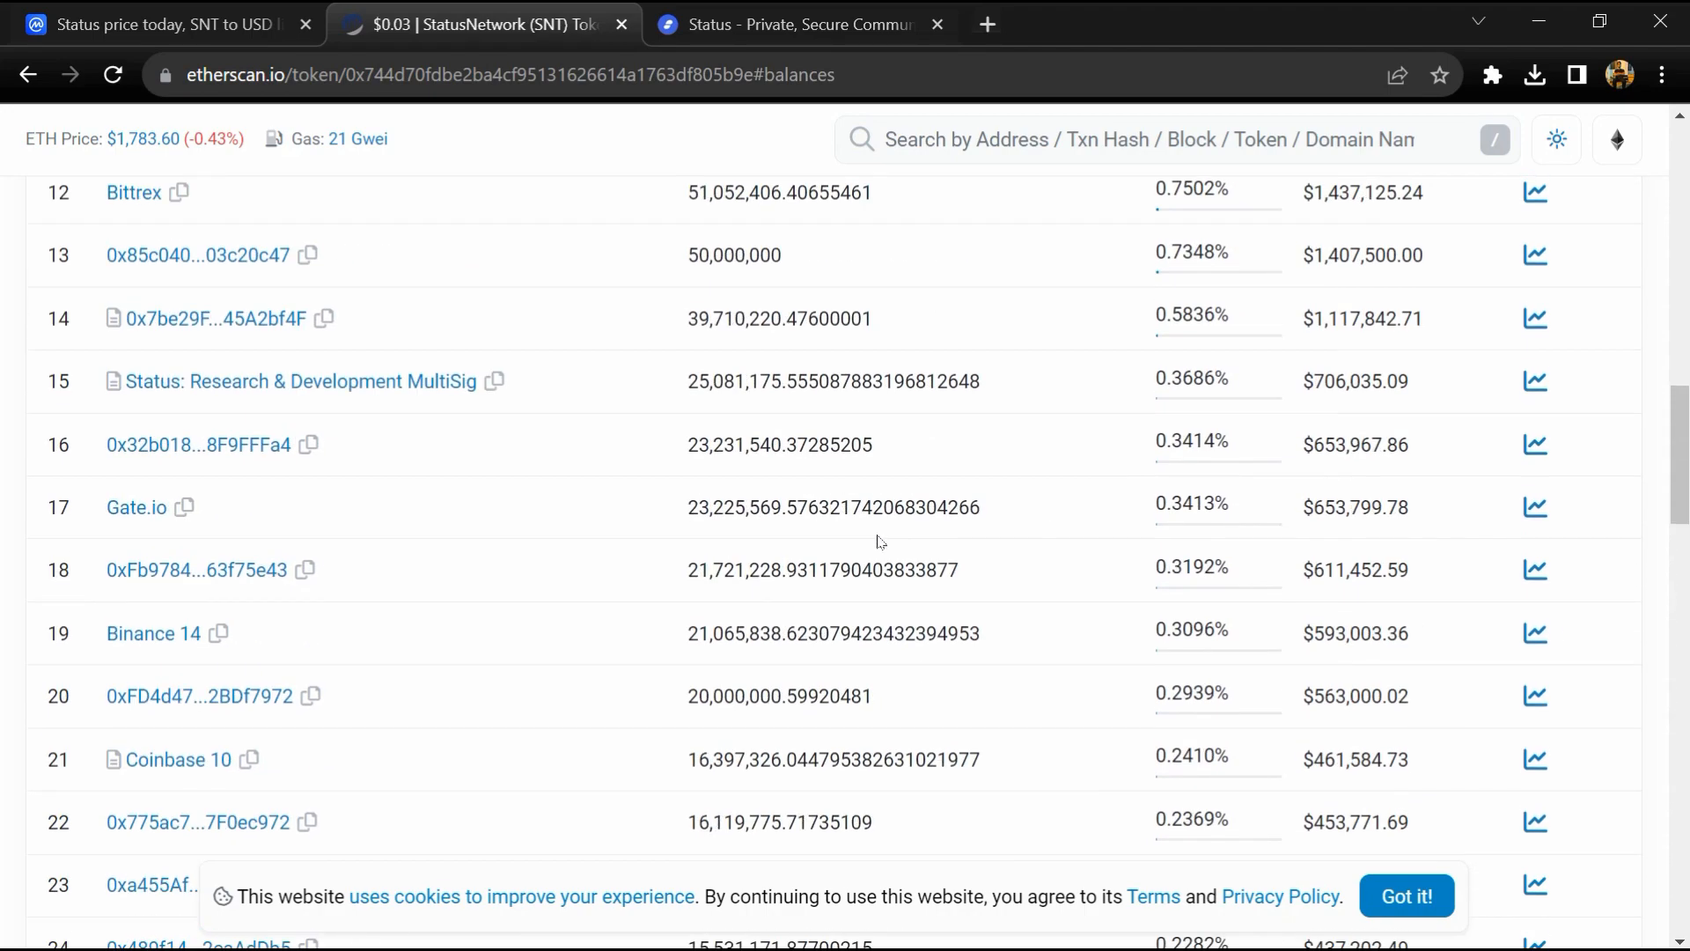
scroll(up, 3)
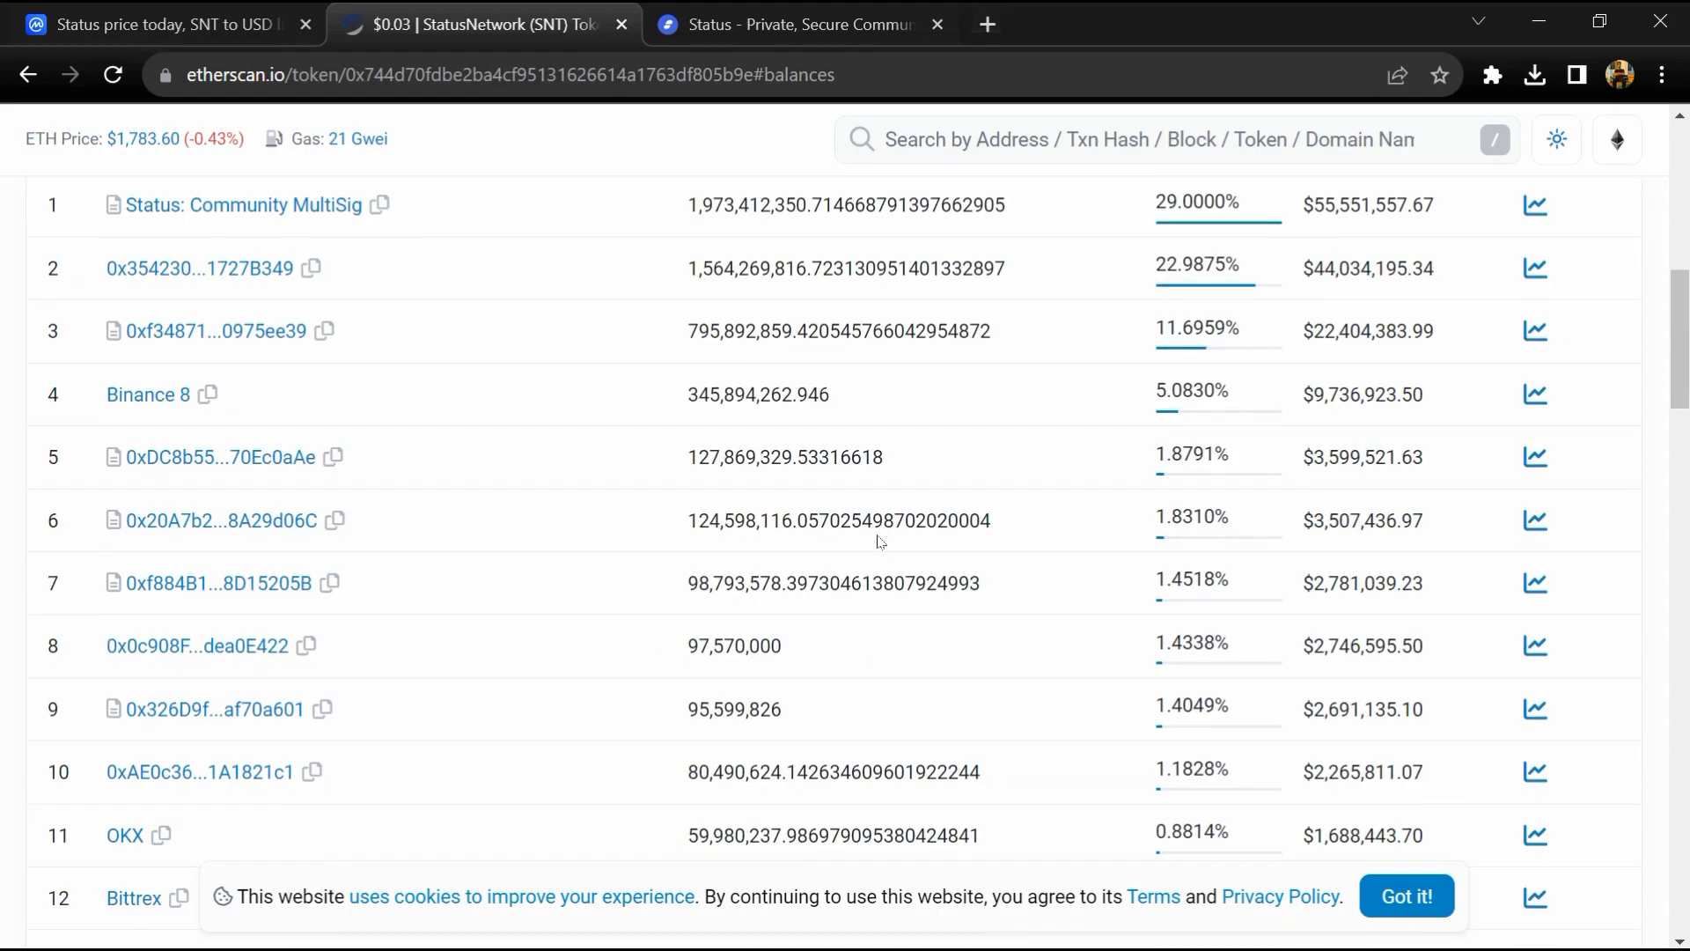